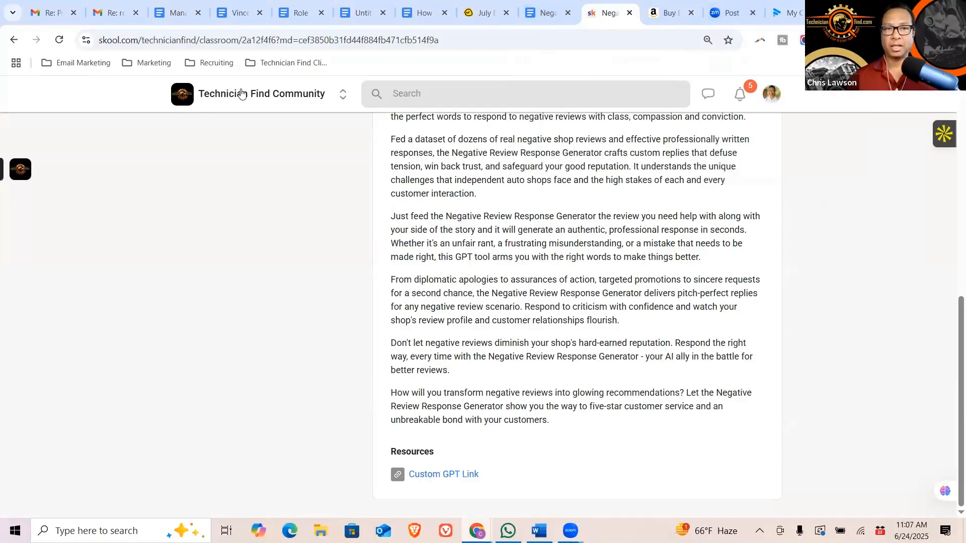
# Leave the lesson for the Technician Find Community main feed with its pinned welcome posts.
pyautogui.click(261, 94)
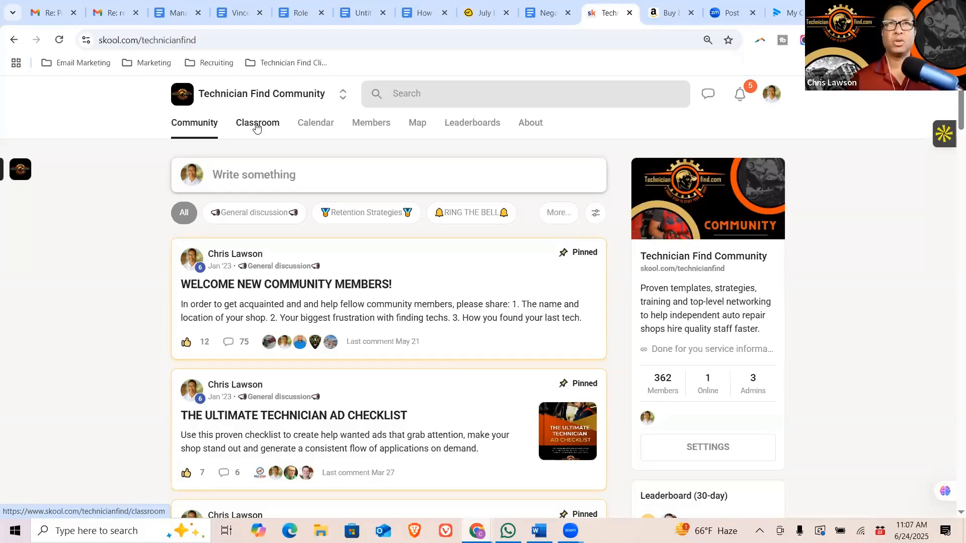
pyautogui.moveTo(549, 65)
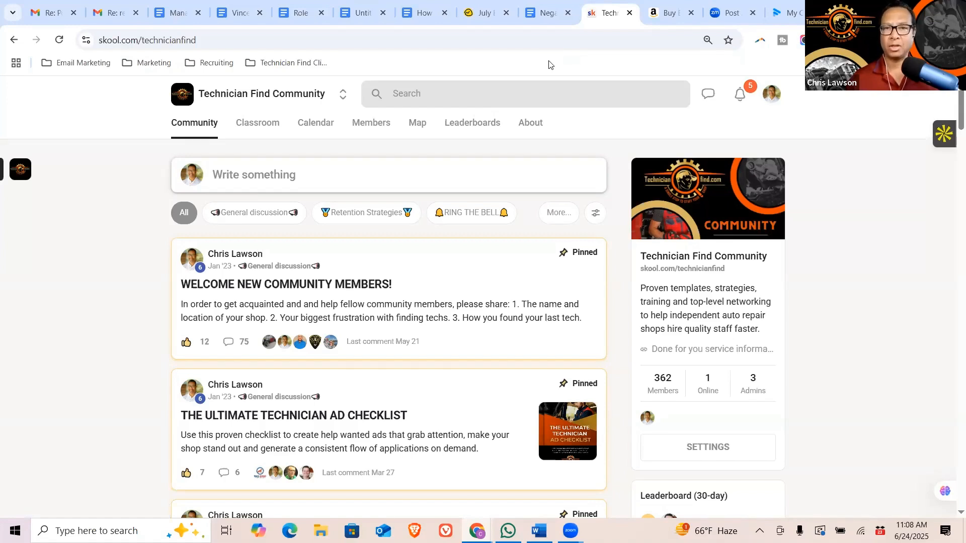
pyautogui.moveTo(669, 12)
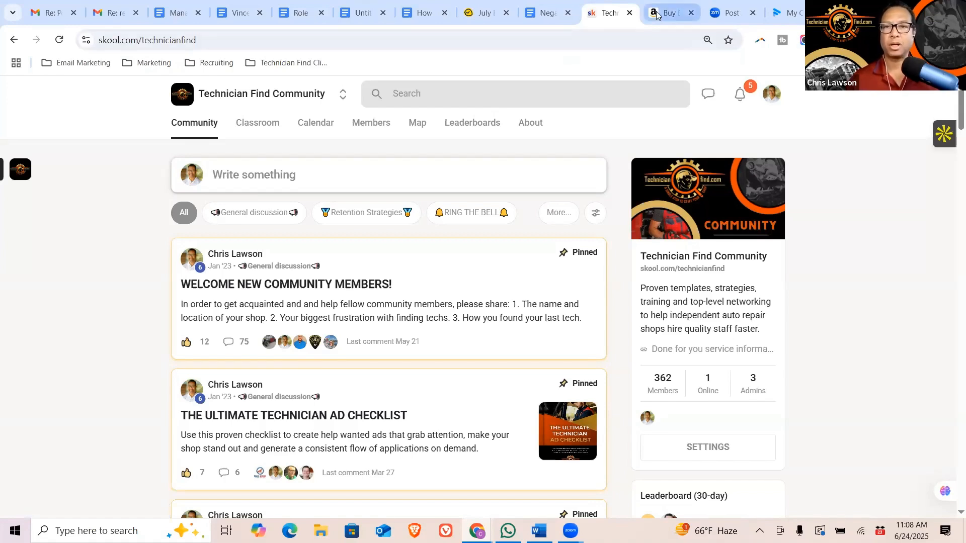
# Show Amazon's product page for Dan Martell's 'Buy Back Your Time'.
pyautogui.click(669, 12)
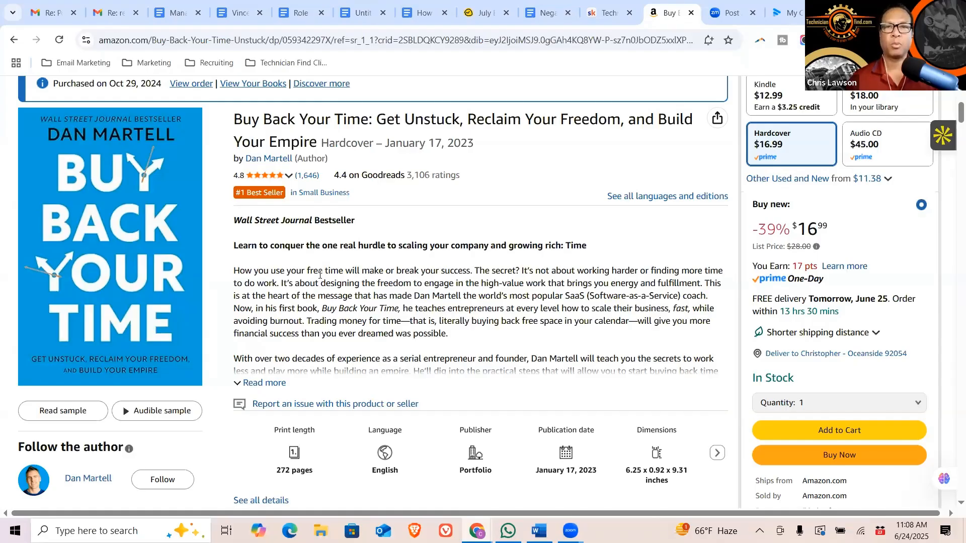
pyautogui.moveTo(609, 12)
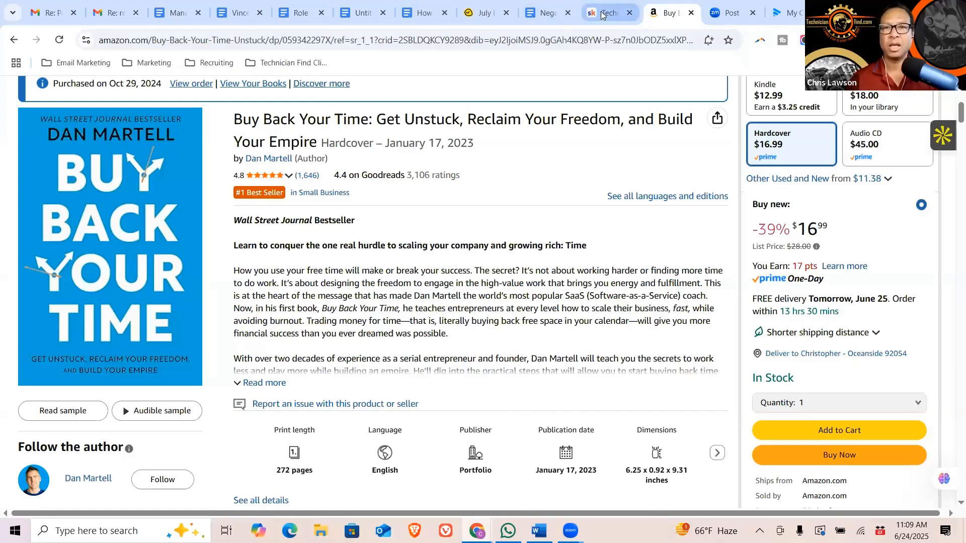
# Open the 'Negative Review Response Generator' lesson in Shop Owner's AI Toolbox and scroll to Resources.
pyautogui.click(607, 12)
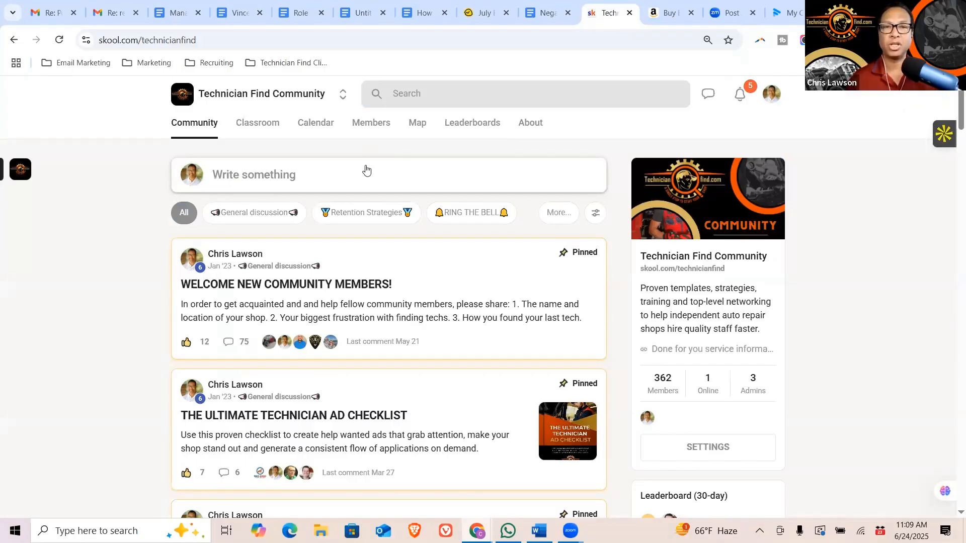
pyautogui.moveTo(415, 140)
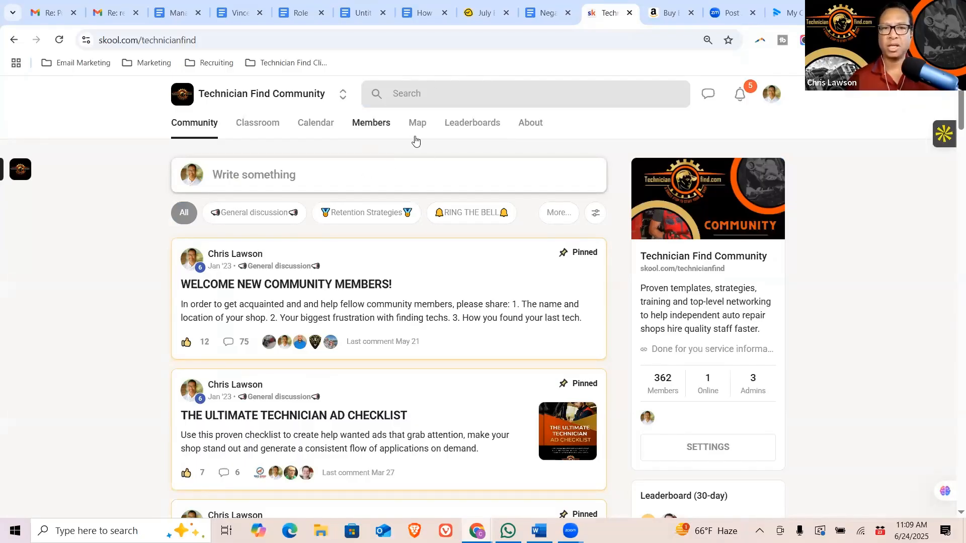
pyautogui.moveTo(257, 126)
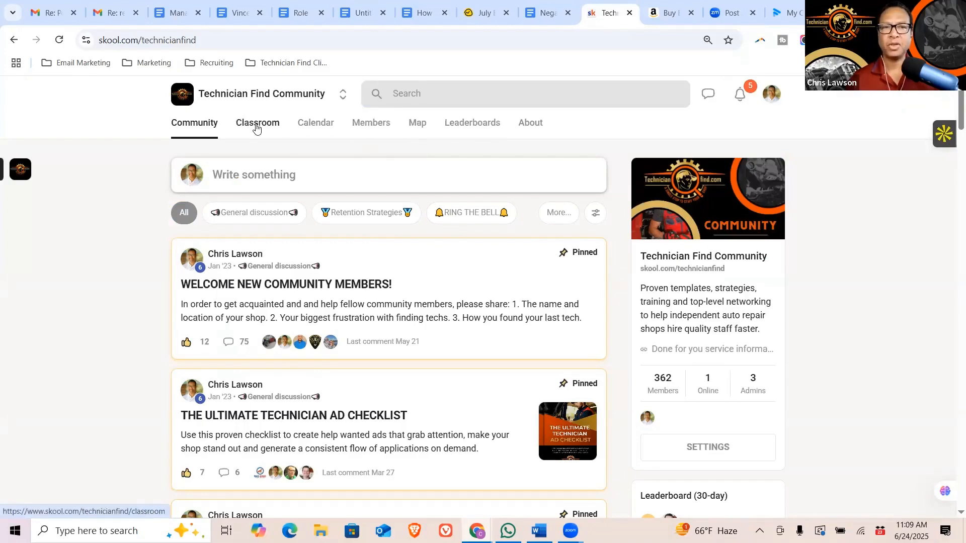
pyautogui.click(257, 123)
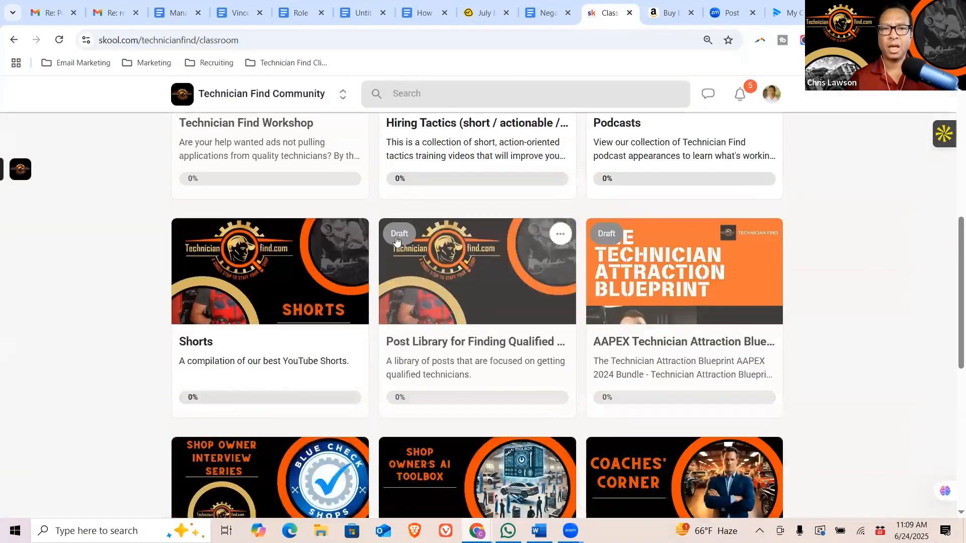
pyautogui.scroll(-3)
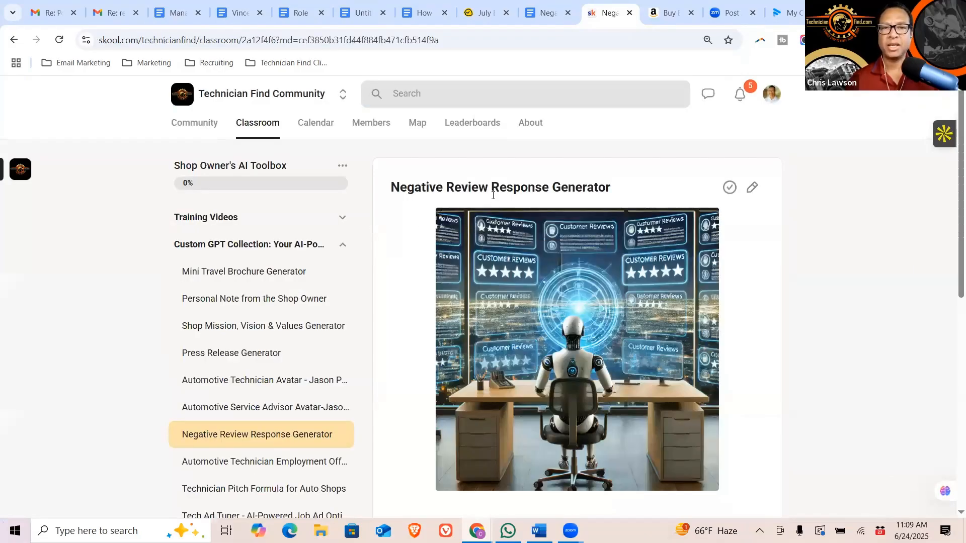
pyautogui.moveTo(493, 194)
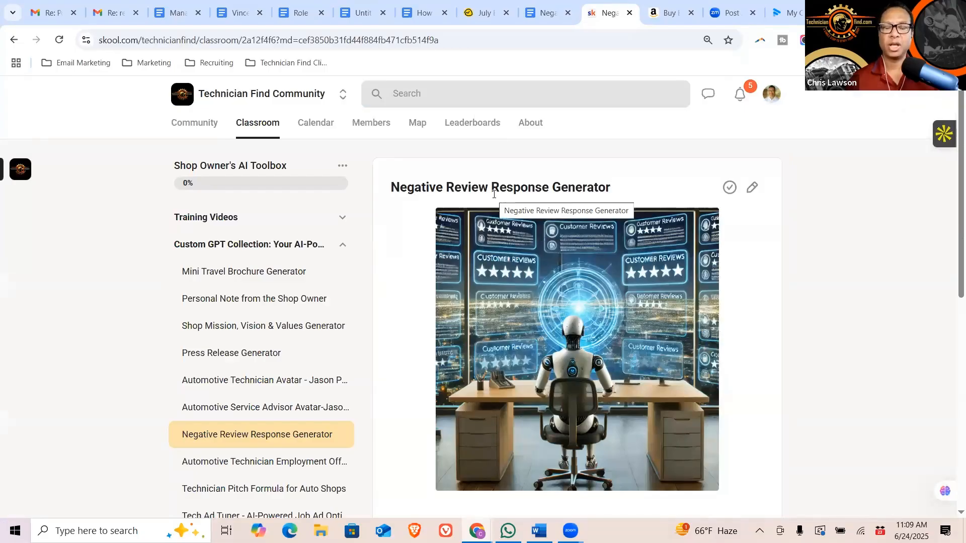
pyautogui.scroll(-3)
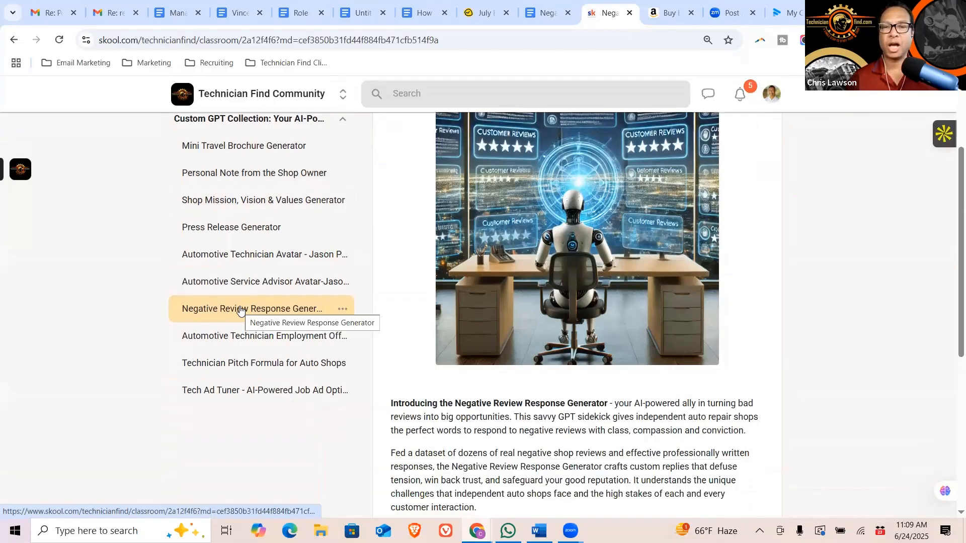
pyautogui.scroll(3)
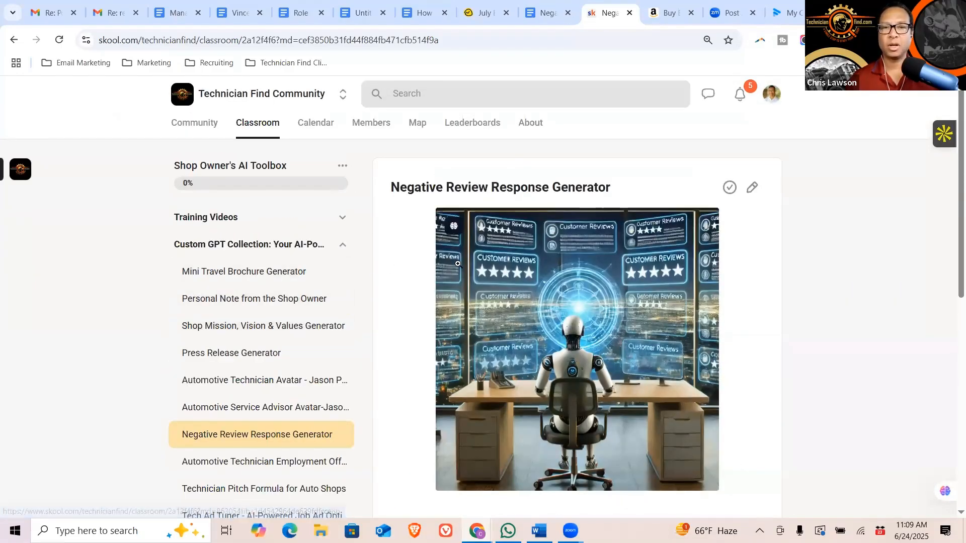
pyautogui.scroll(-3)
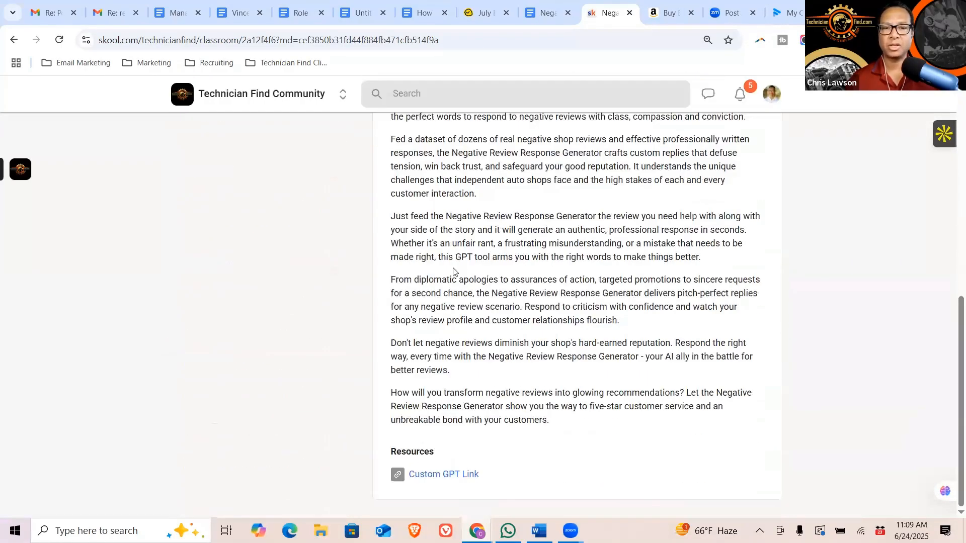
pyautogui.moveTo(341, 461)
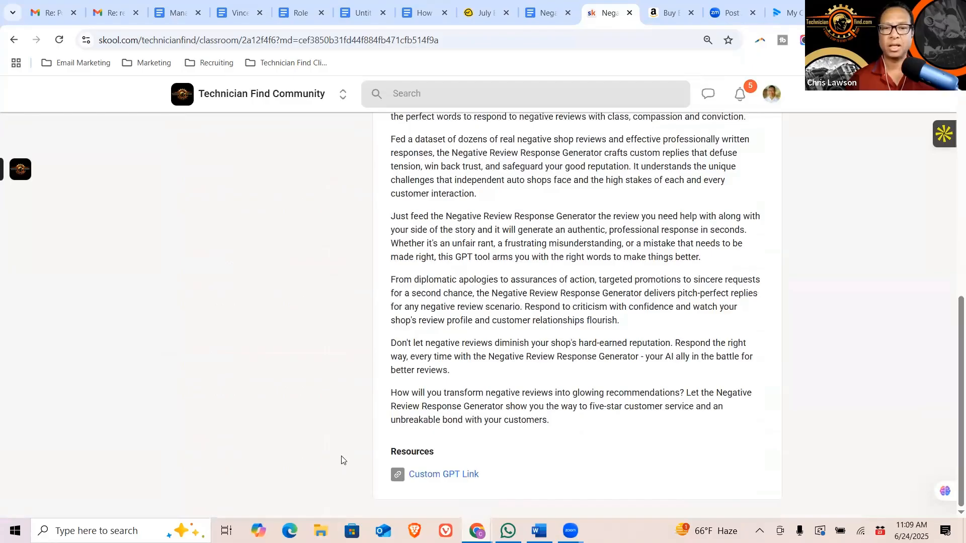
# Launch the Negative Review Response Generator GPT via Custom GPT Link and its starter prompt.
pyautogui.click(443, 474)
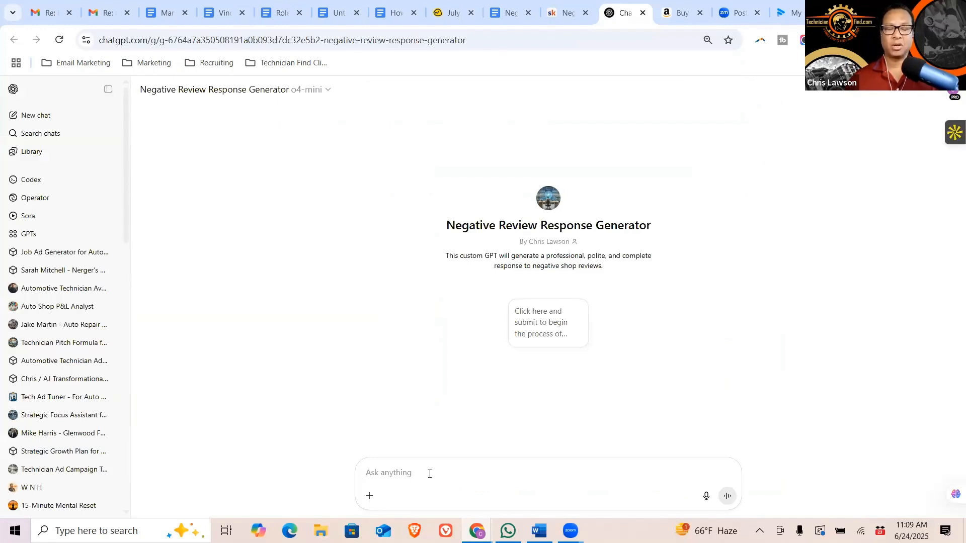
pyautogui.moveTo(465, 368)
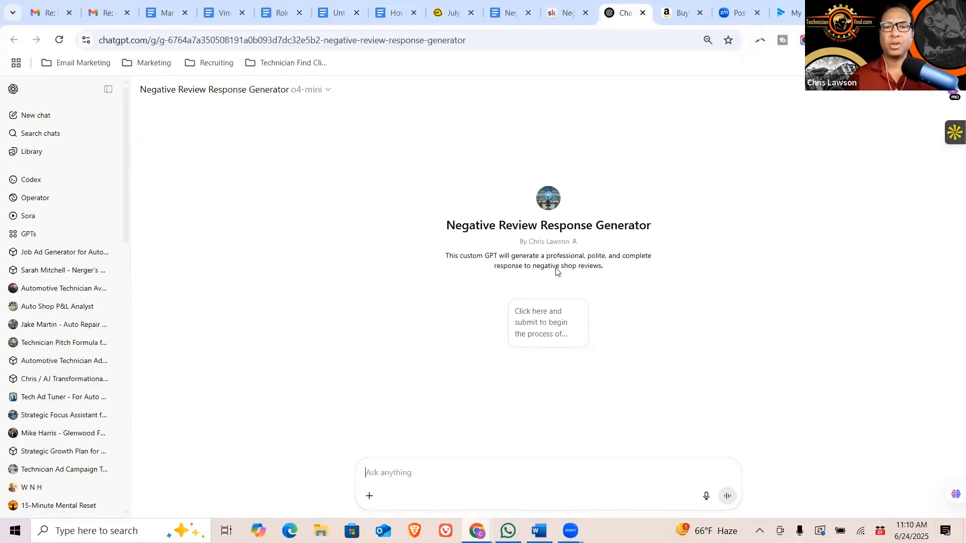
pyautogui.moveTo(590, 250)
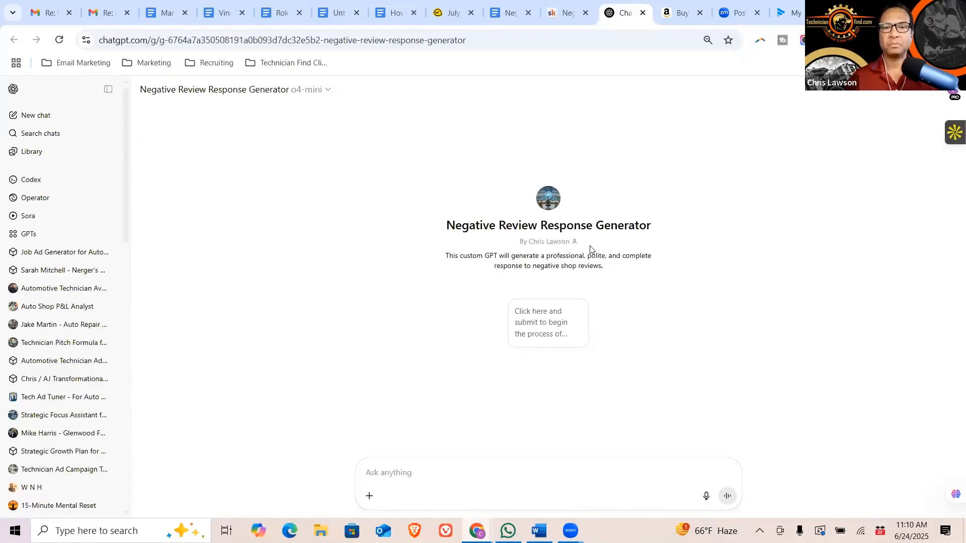
pyautogui.click(547, 322)
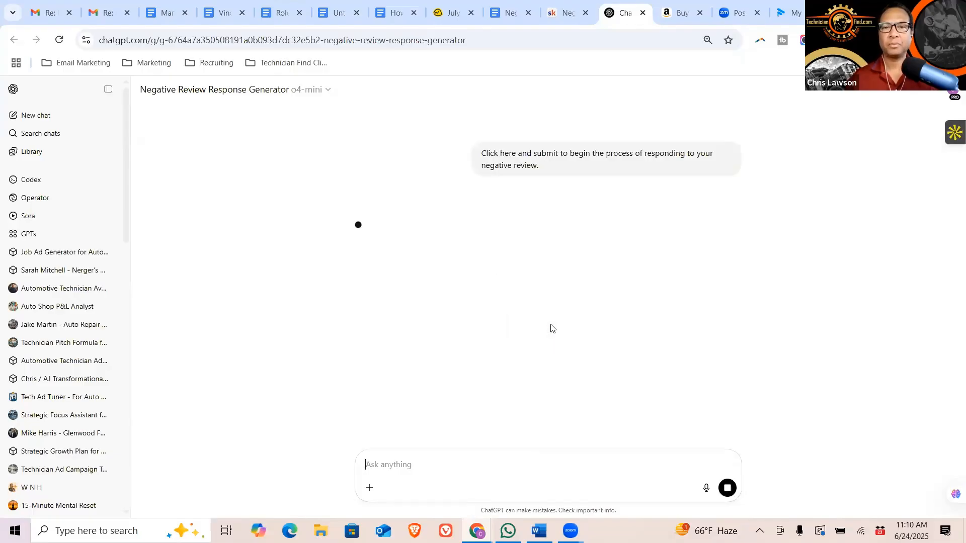
pyautogui.click(596, 159)
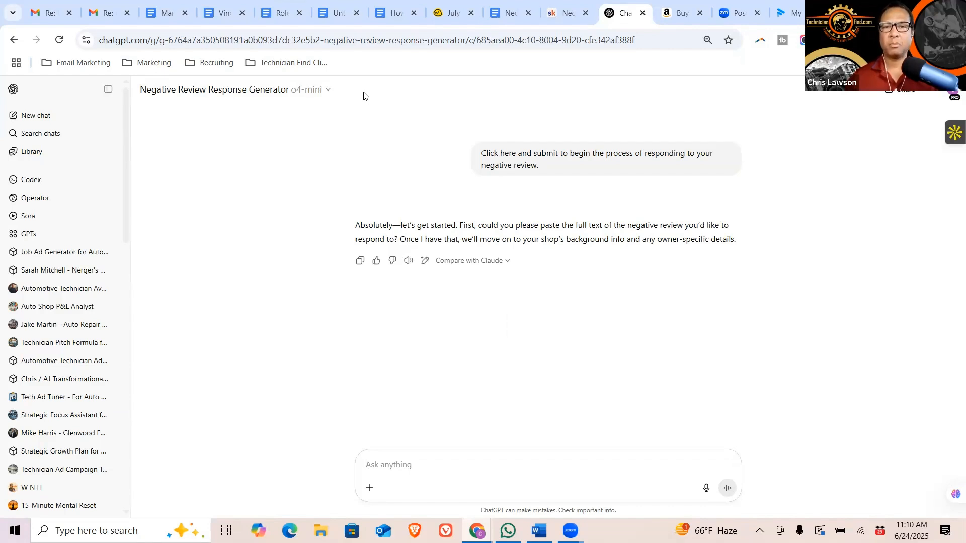
pyautogui.moveTo(406, 165)
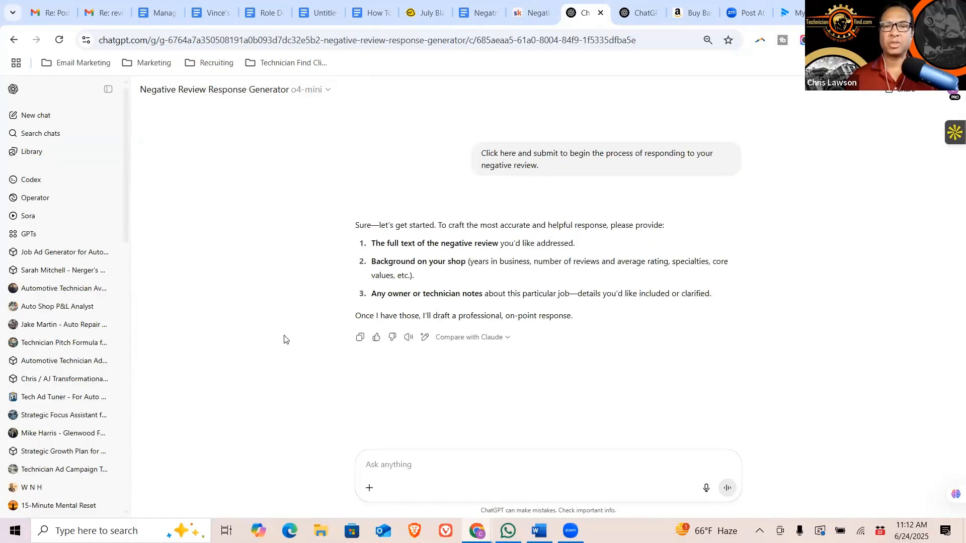
pyautogui.moveTo(359, 327)
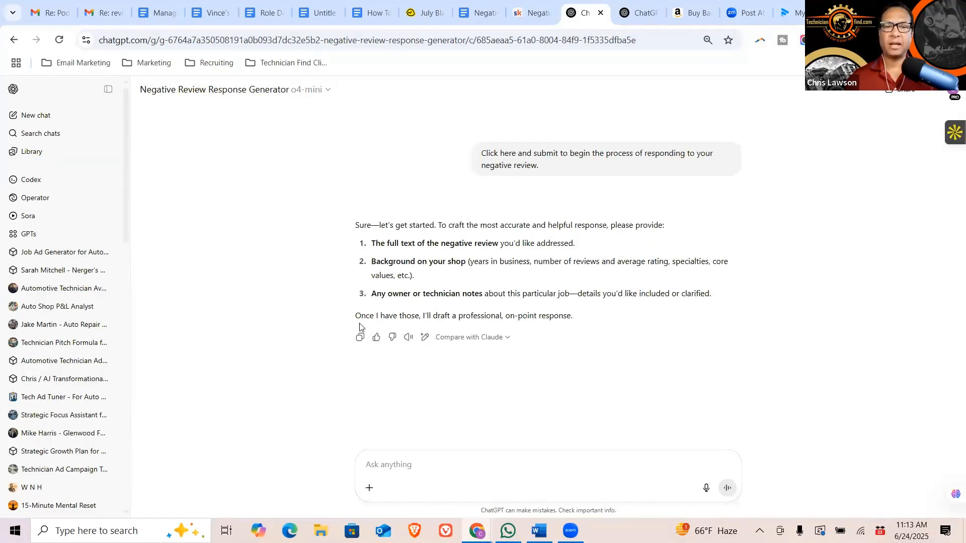
pyautogui.moveTo(358, 326)
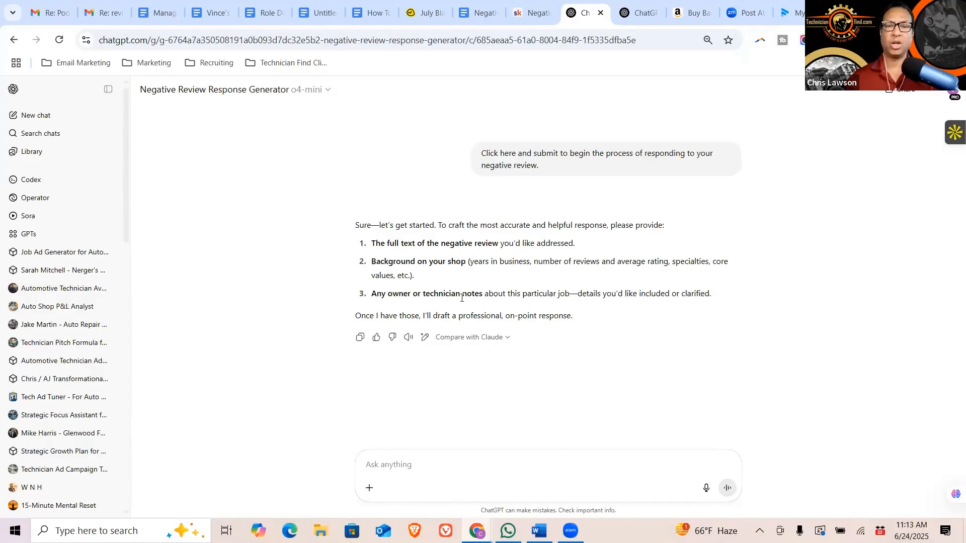
pyautogui.moveTo(479, 12)
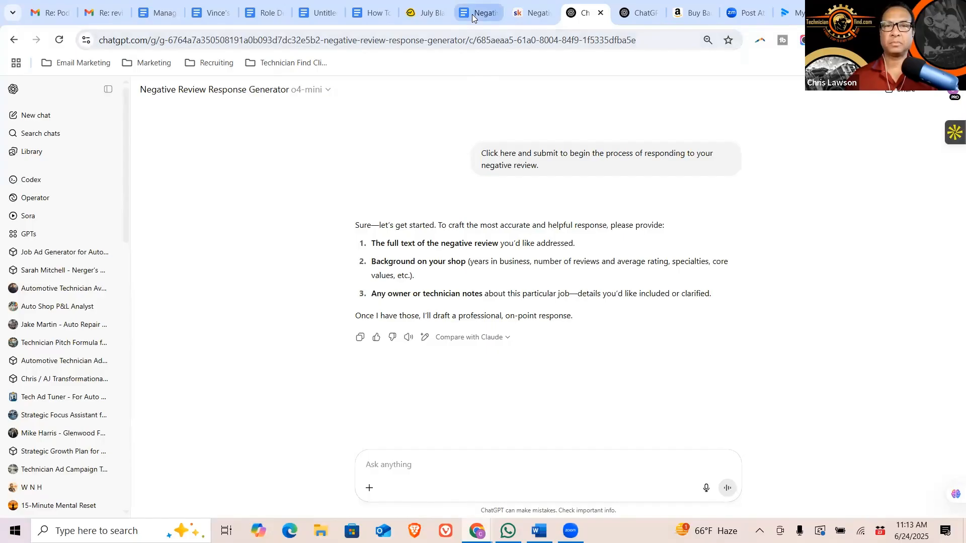
# Copy the customer's negative review from the demo prompts doc and send it to the GPT.
pyautogui.click(478, 12)
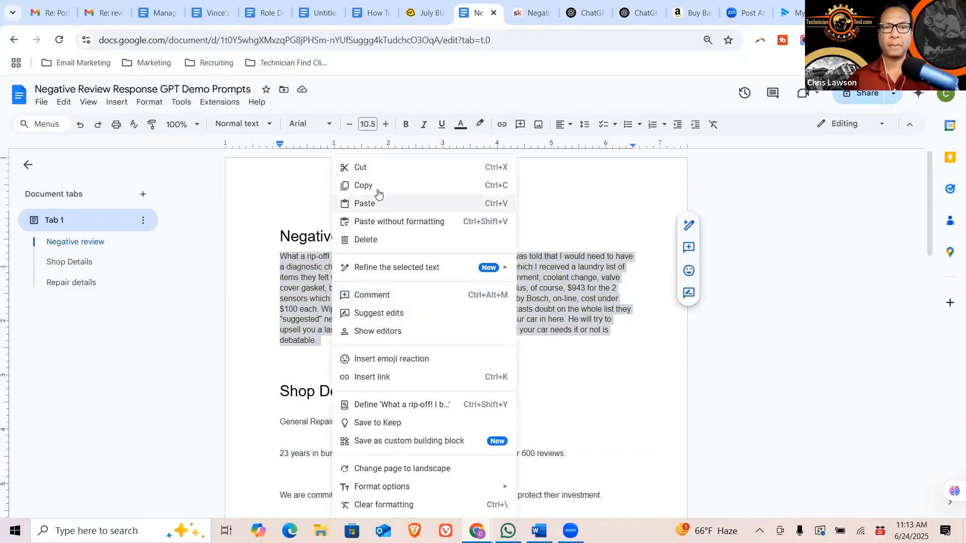
pyautogui.click(584, 12)
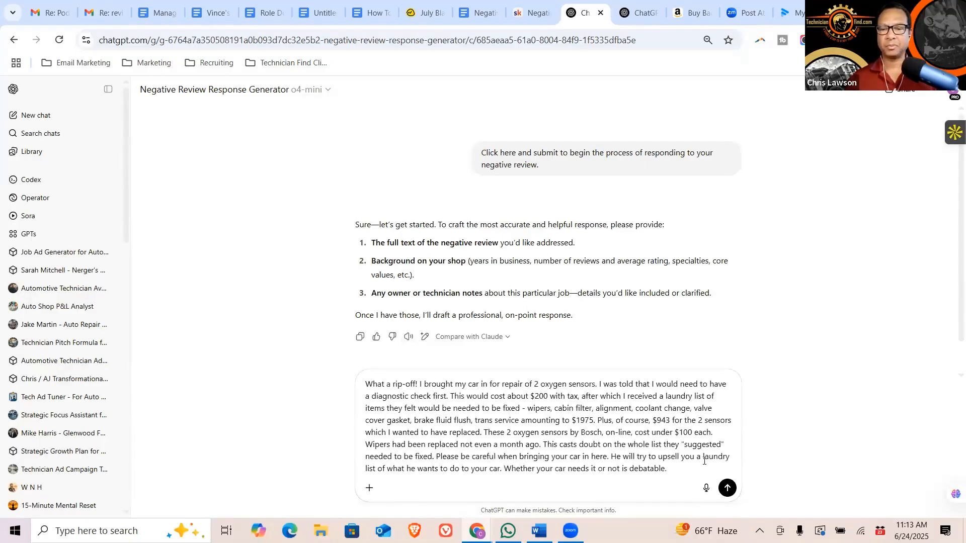
pyautogui.click(727, 487)
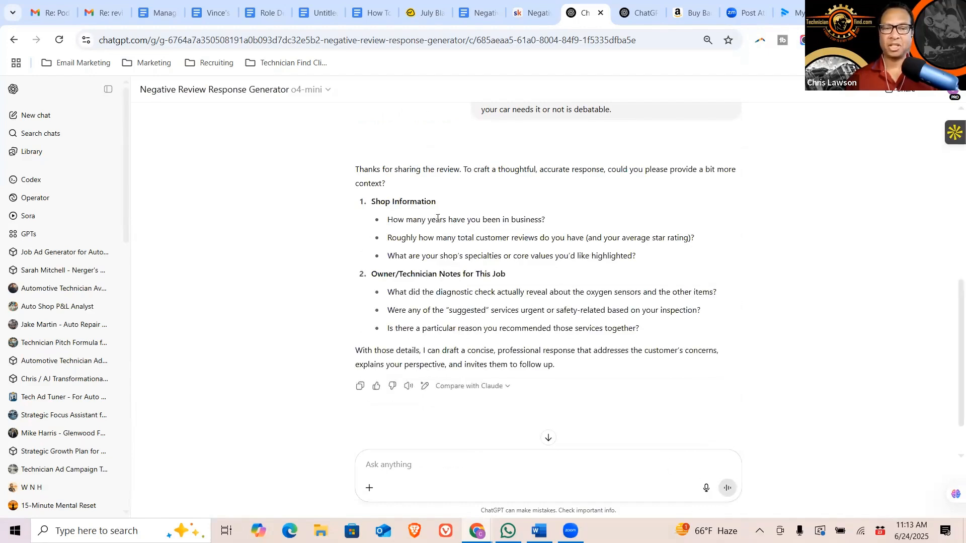
pyautogui.moveTo(336, 191)
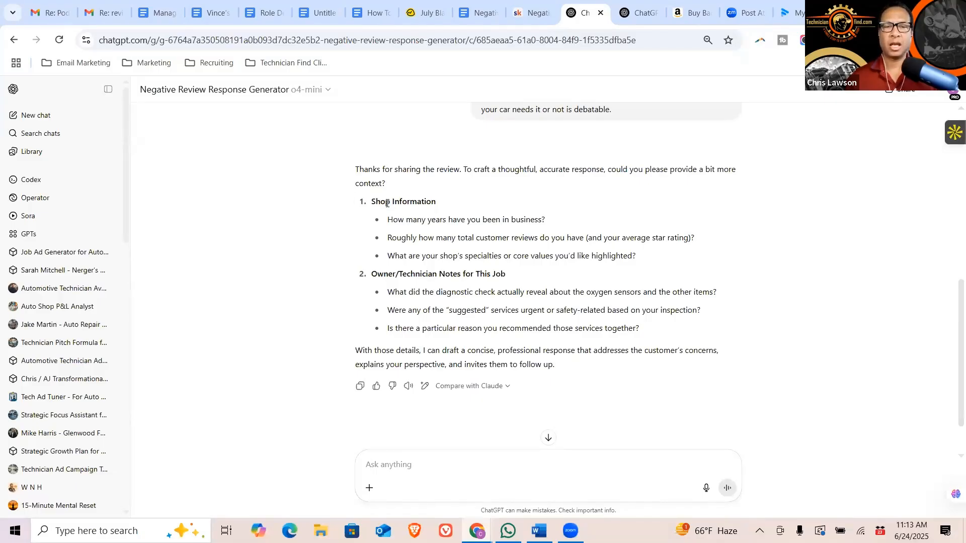
# Send shop answers: 23 years, 4.8 stars from 600+ reviews, general repair, transparency and integrity.
pyautogui.doubleClick(380, 201)
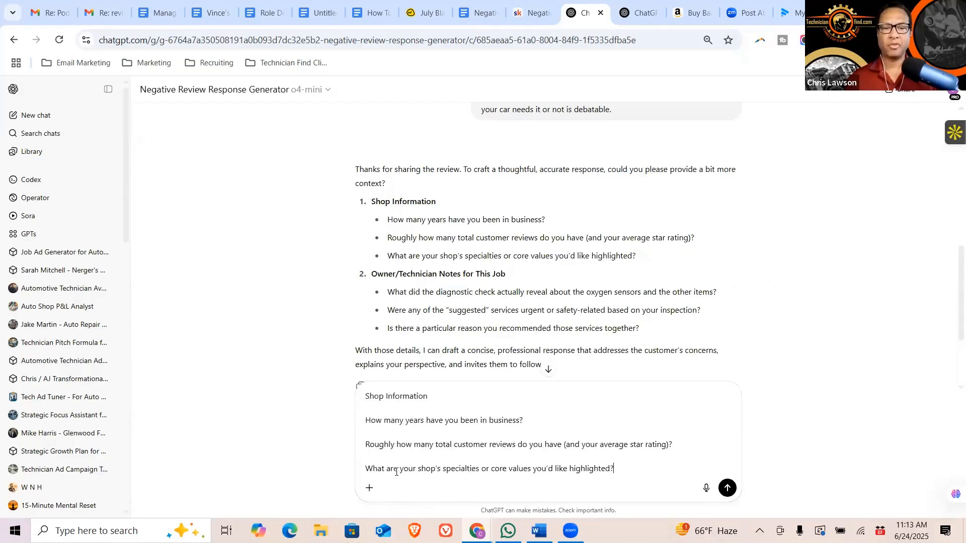
pyautogui.moveTo(474, 12)
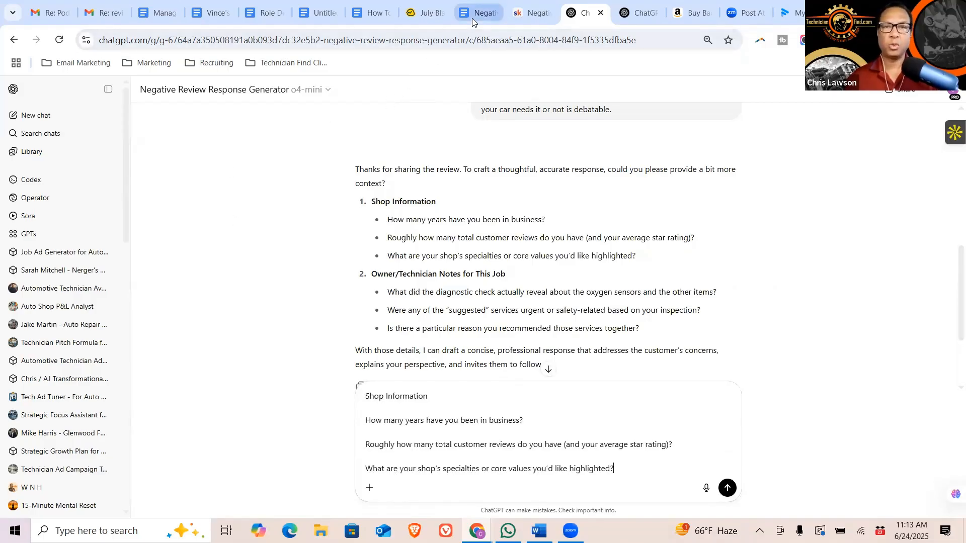
pyautogui.click(477, 13)
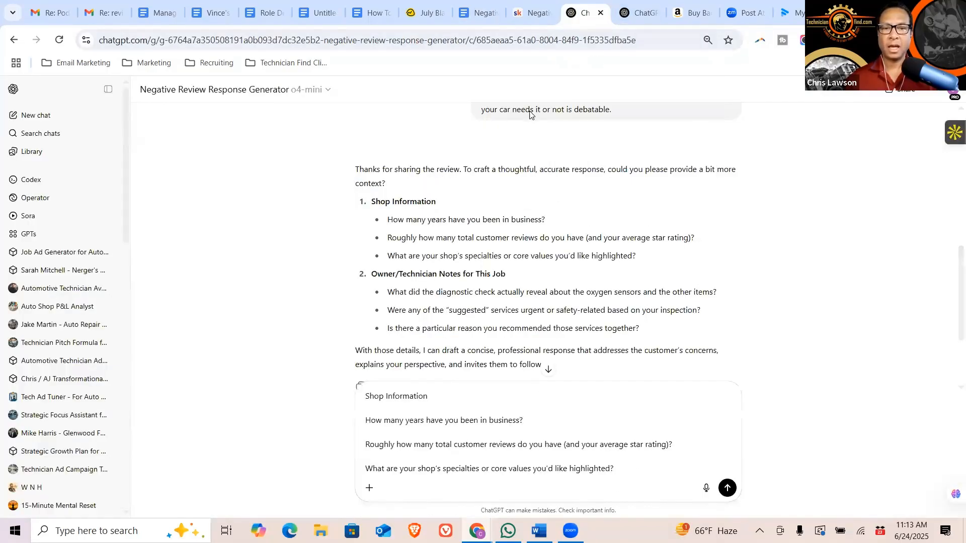
pyautogui.moveTo(554, 431)
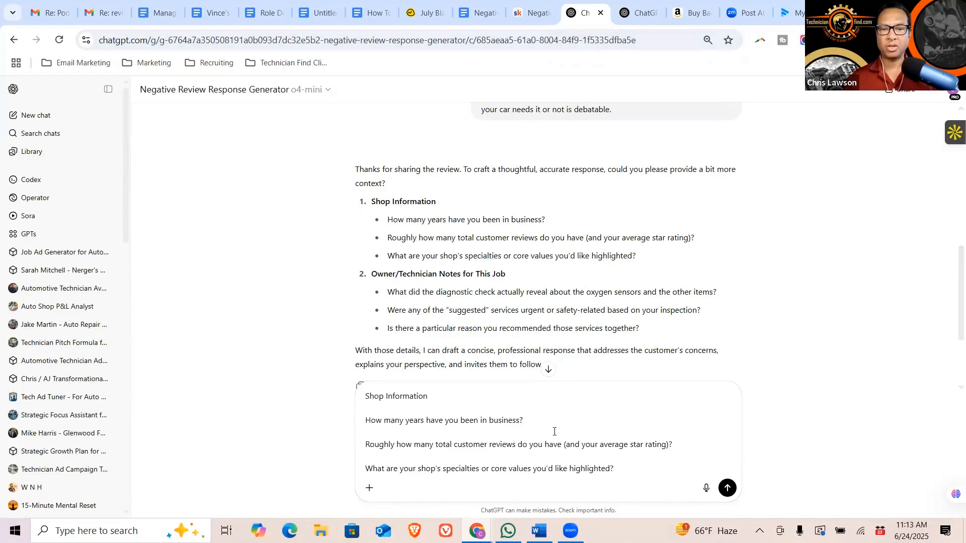
pyautogui.write('23 years in business and a 4.8-star average Google rating from over 600 reviews.')
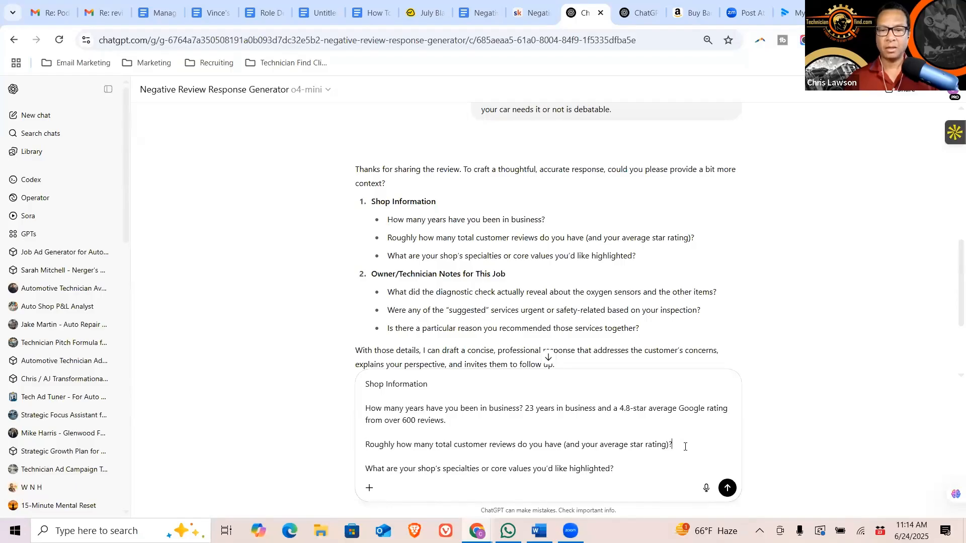
pyautogui.write('Ser')
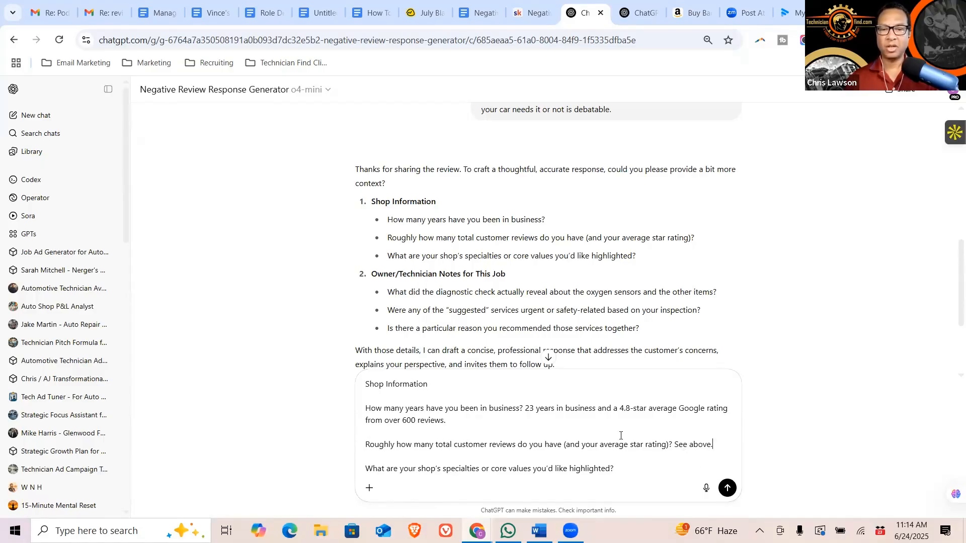
pyautogui.moveTo(553, 129)
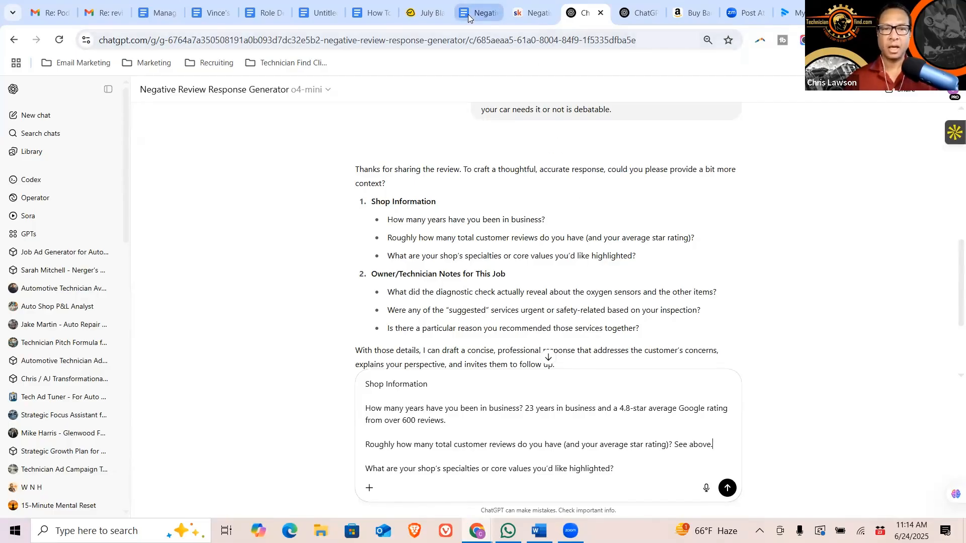
pyautogui.click(478, 12)
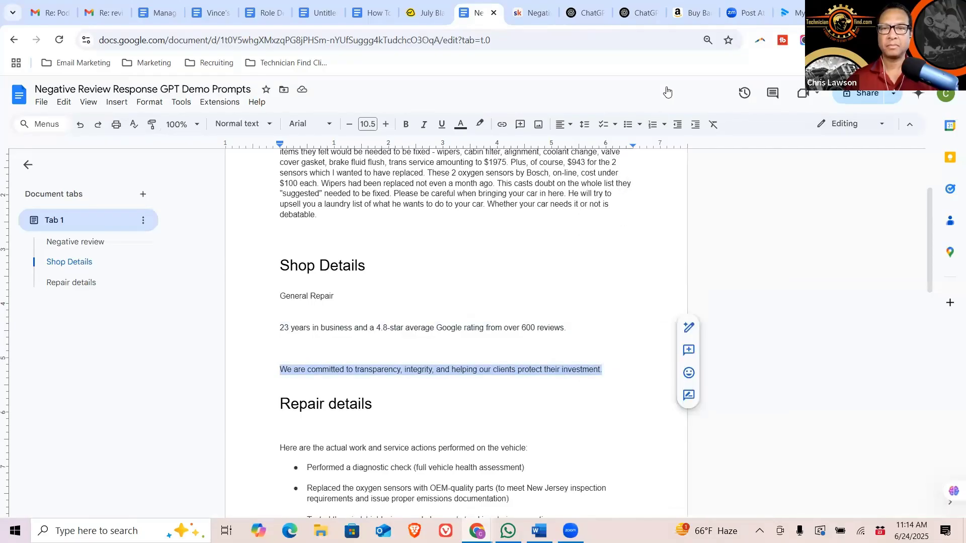
pyautogui.click(581, 12)
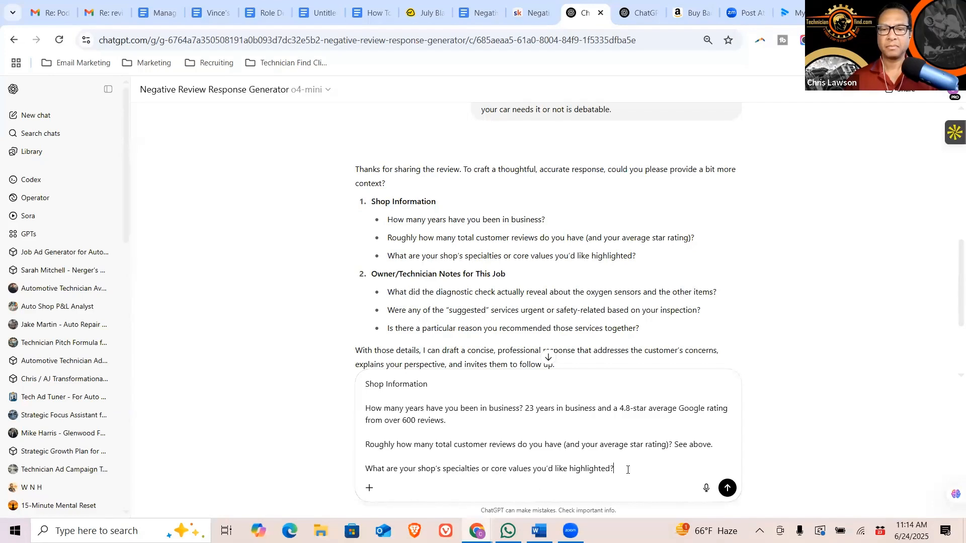
pyautogui.write('General repair.')
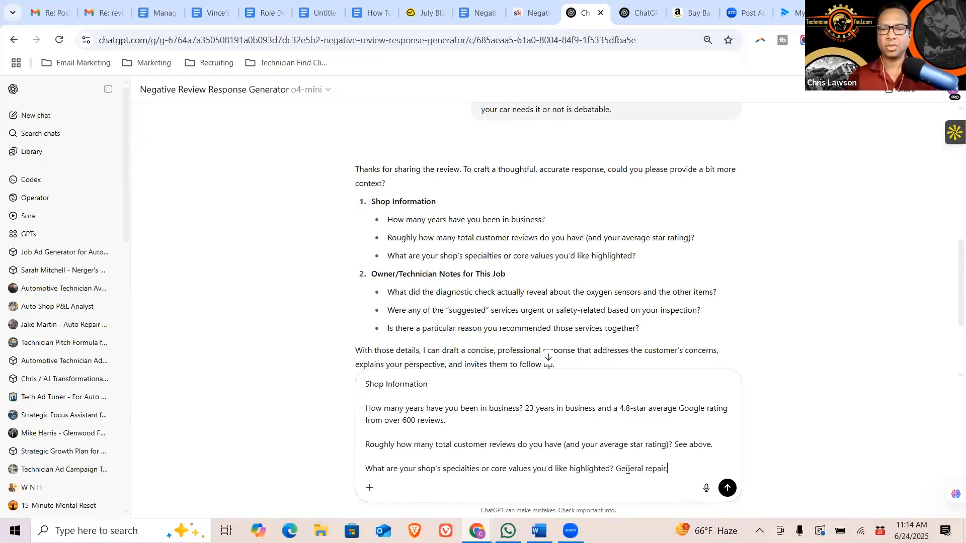
pyautogui.write('We are committed to transparency, integrity, and helping our clients protect their investment.')
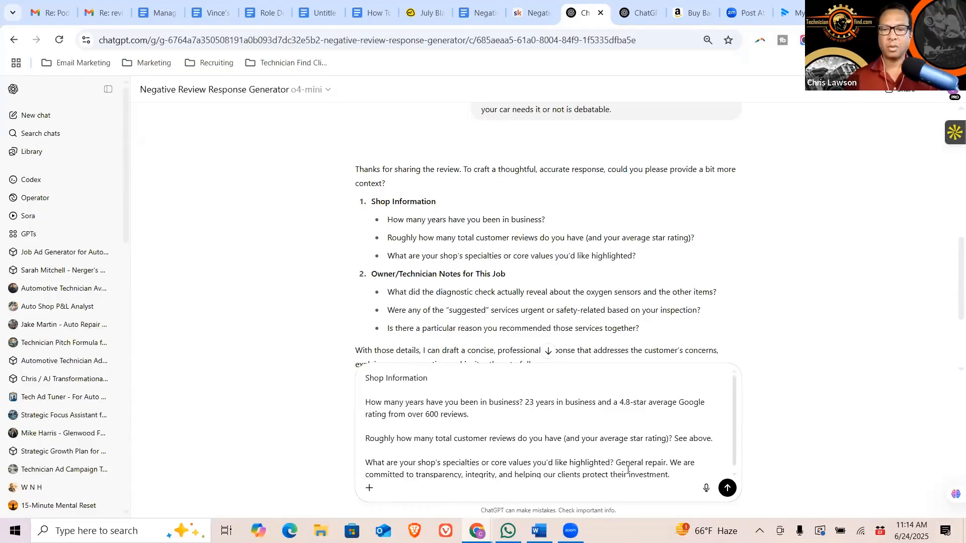
pyautogui.click(727, 488)
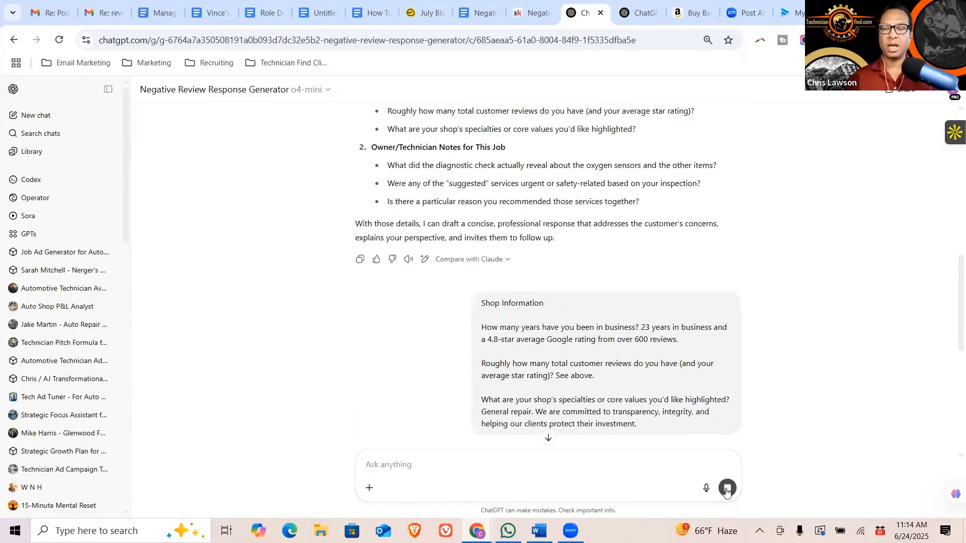
# Get the GPT's questions on diagnostic findings, other recommended services and pricing context.
pyautogui.click(727, 488)
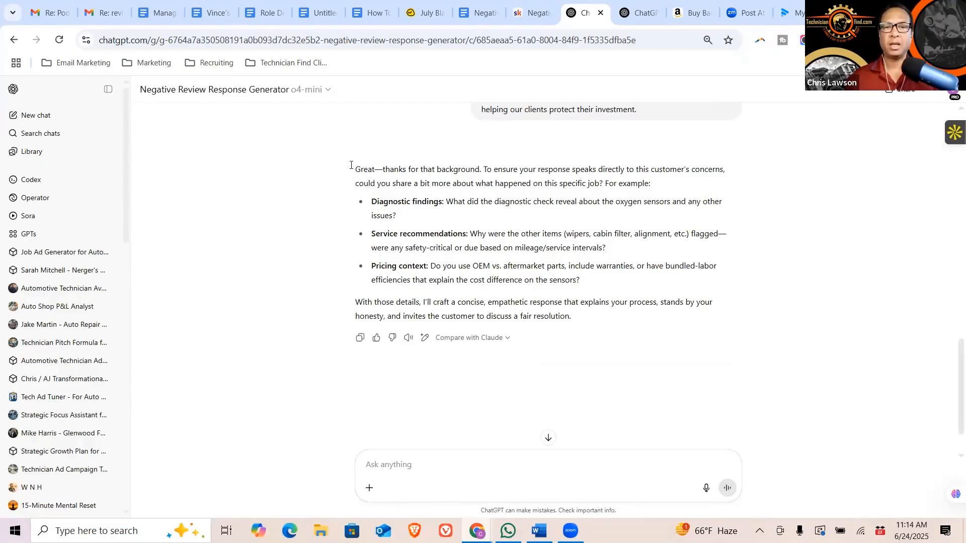
pyautogui.moveTo(508, 200)
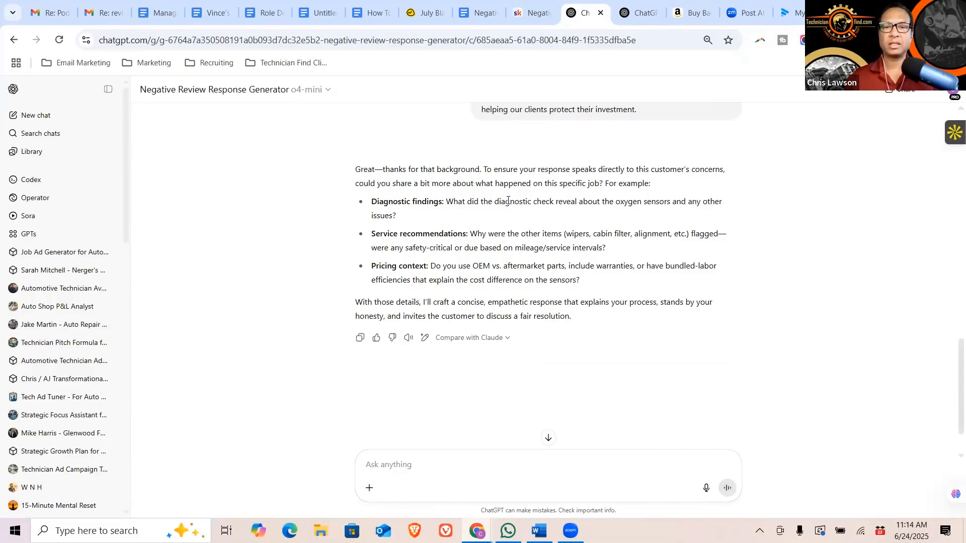
pyautogui.moveTo(486, 211)
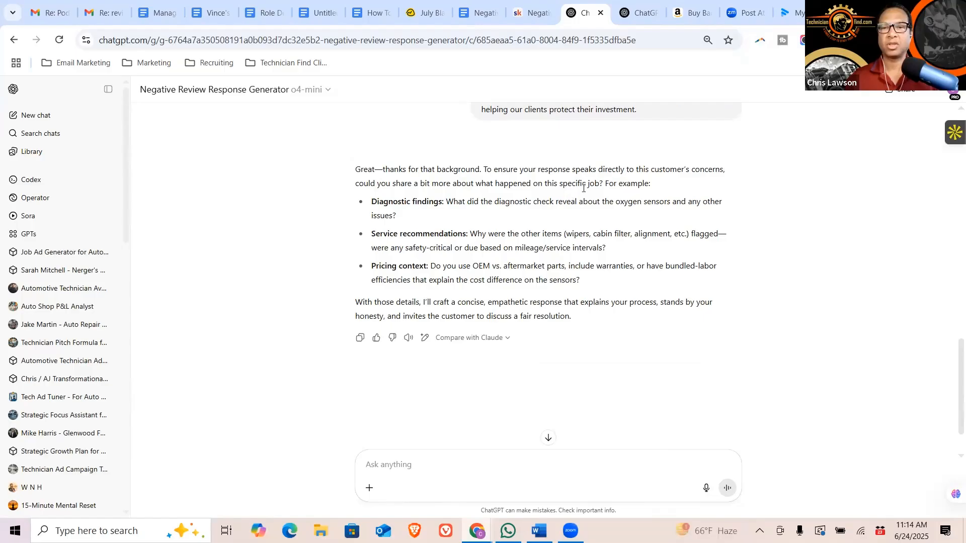
pyautogui.moveTo(600, 217)
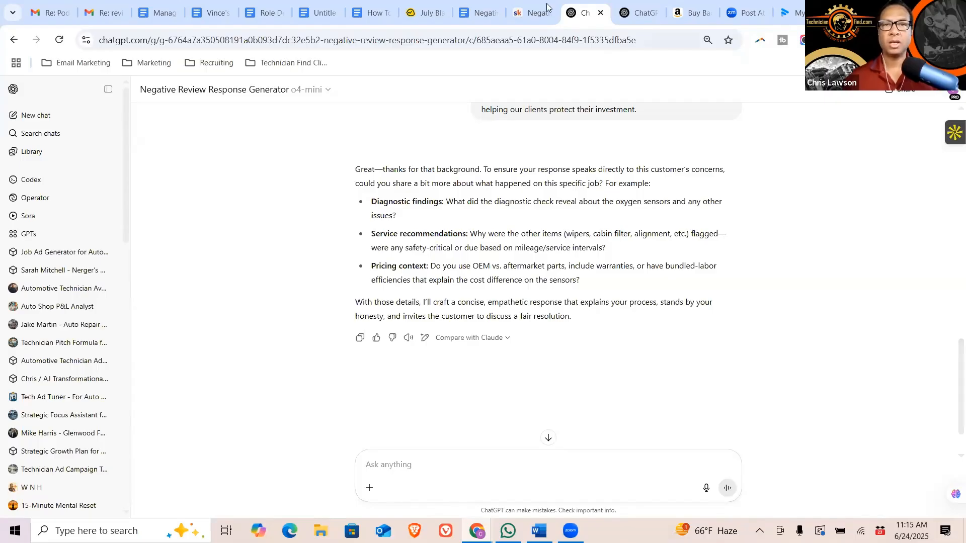
# Copy the Repair details and notes from the demo prompts doc into the ChatGPT message box.
pyautogui.click(477, 13)
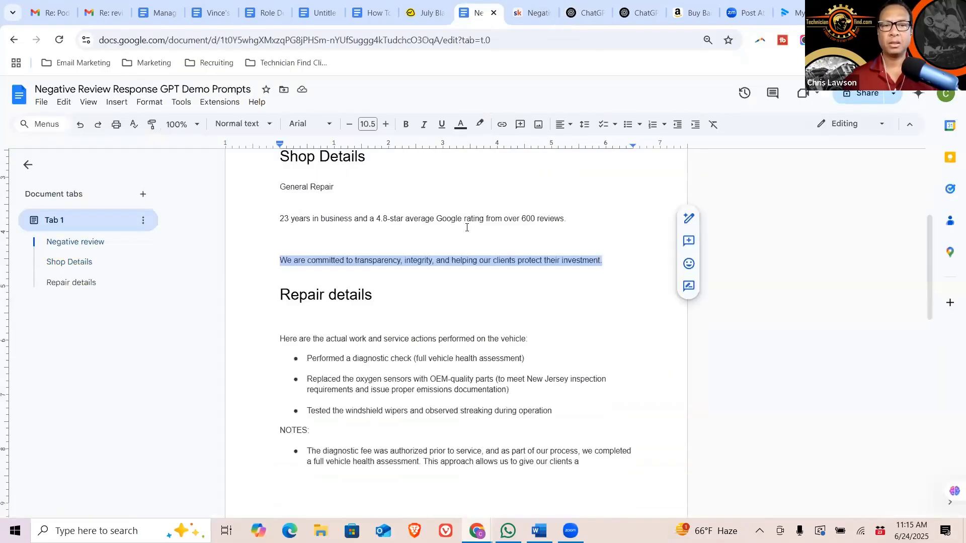
pyautogui.scroll(-3)
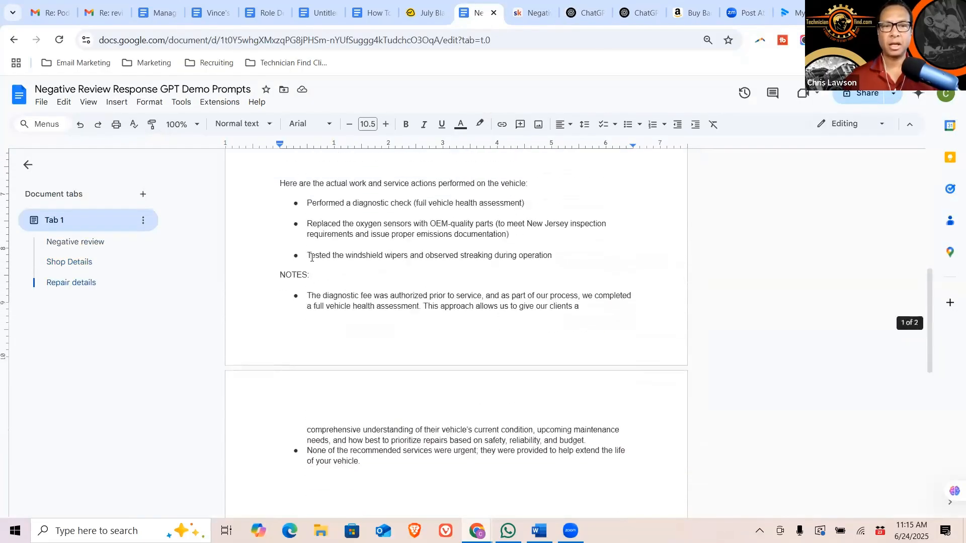
pyautogui.scroll(3)
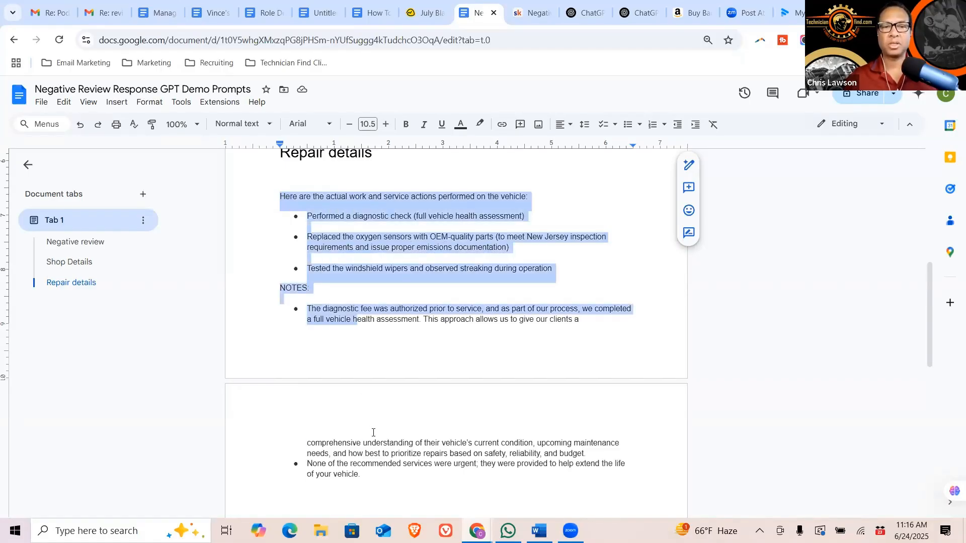
pyautogui.scroll(-3)
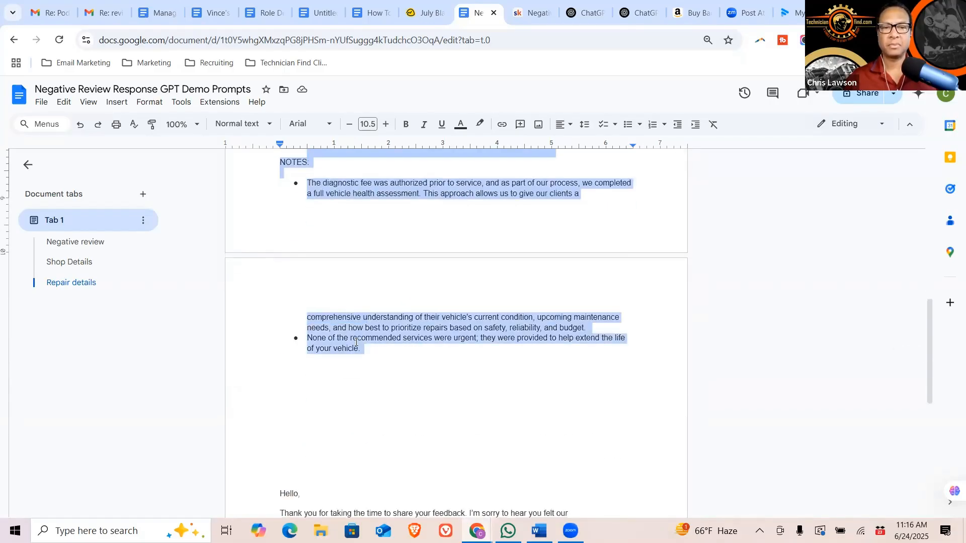
pyautogui.rightClick(356, 340)
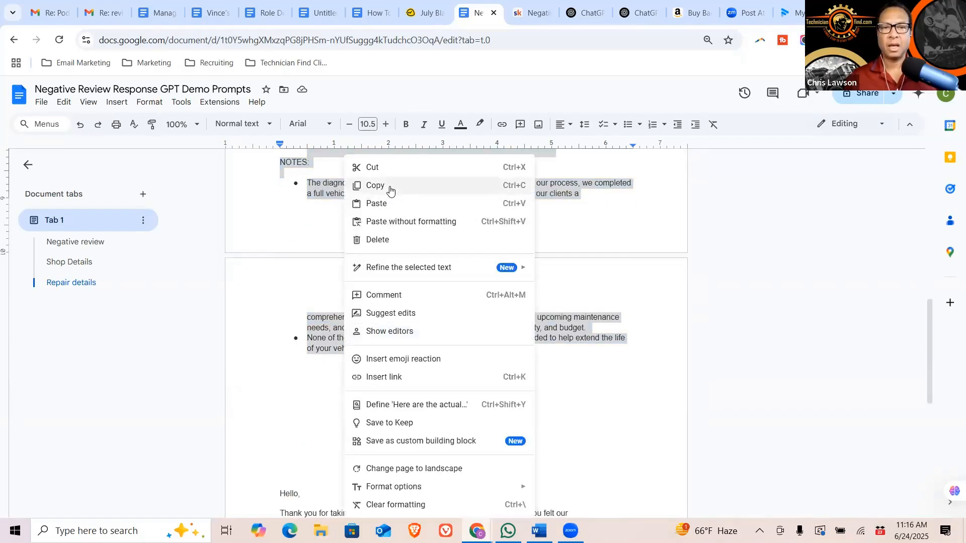
pyautogui.click(375, 184)
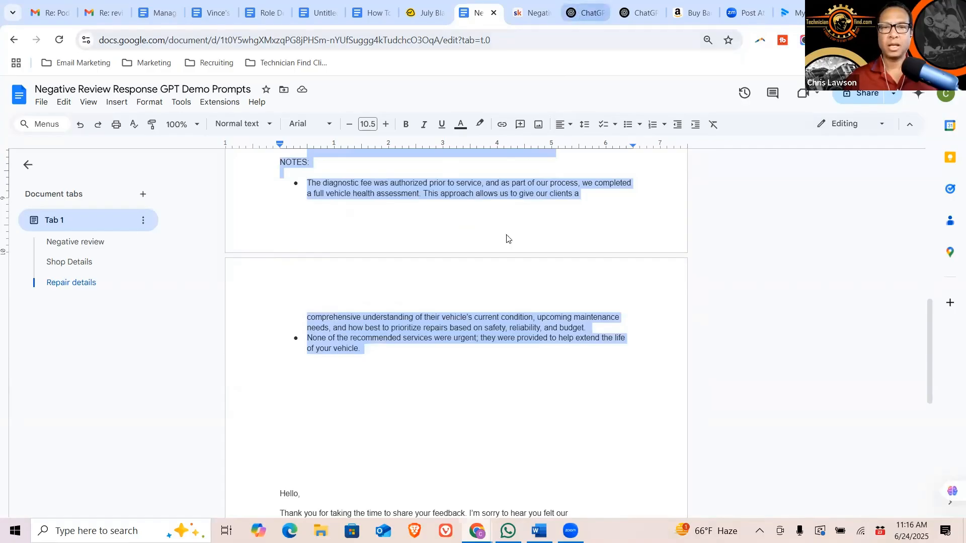
pyautogui.click(583, 12)
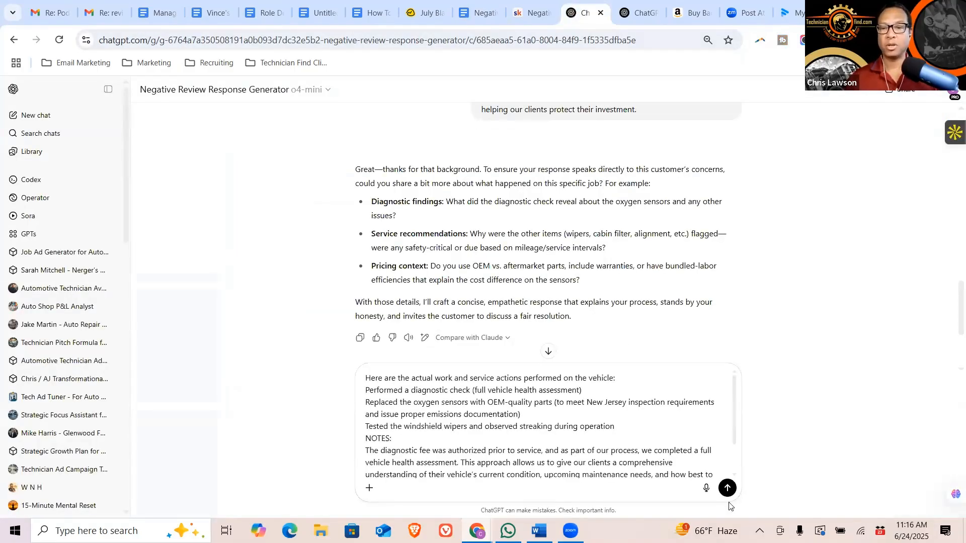
# Send the repair details and notes, and receive the GPT's full drafted review response.
pyautogui.click(727, 488)
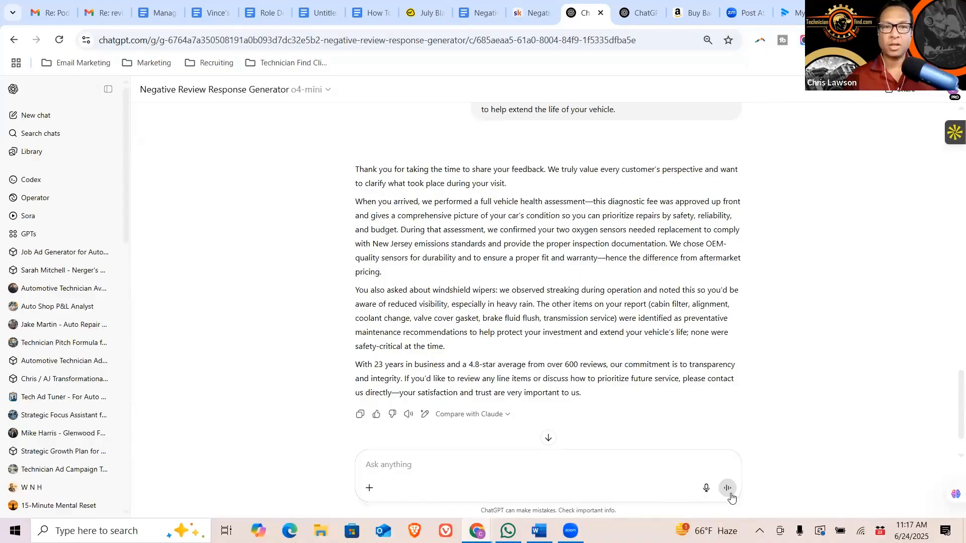
pyautogui.moveTo(690, 361)
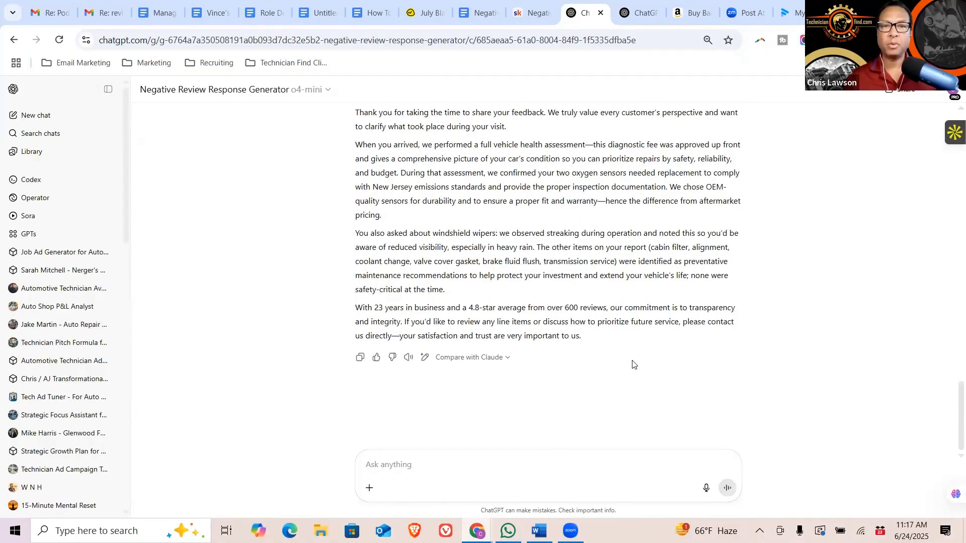
pyautogui.moveTo(623, 364)
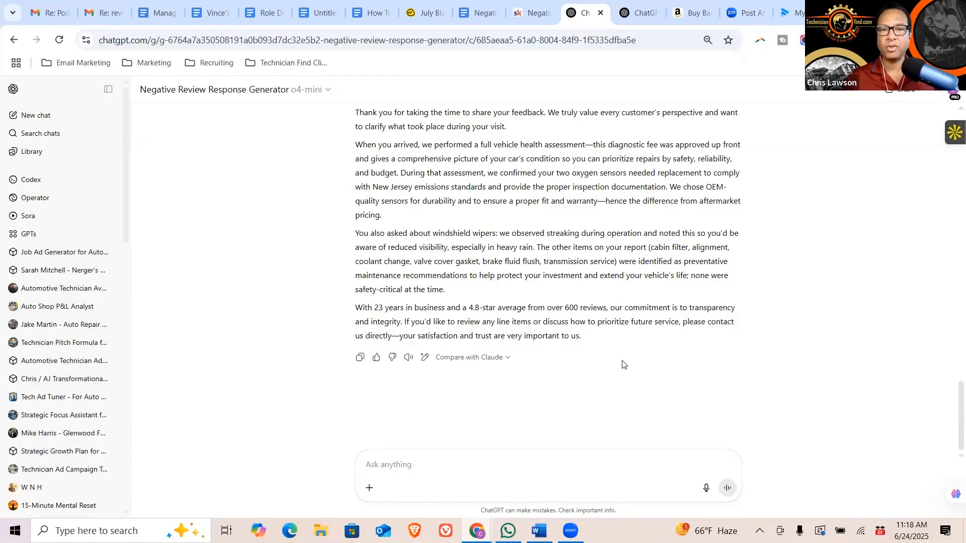
pyautogui.moveTo(635, 355)
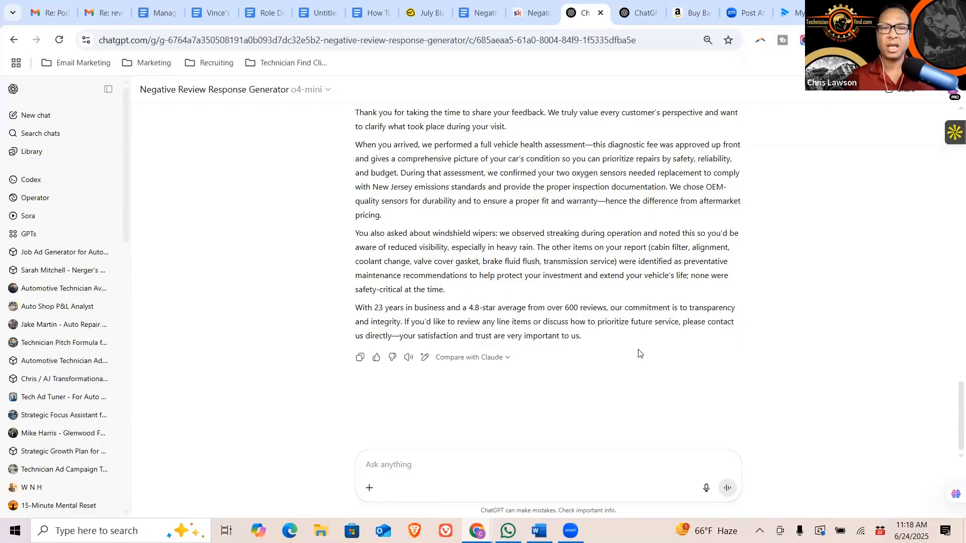
pyautogui.moveTo(634, 373)
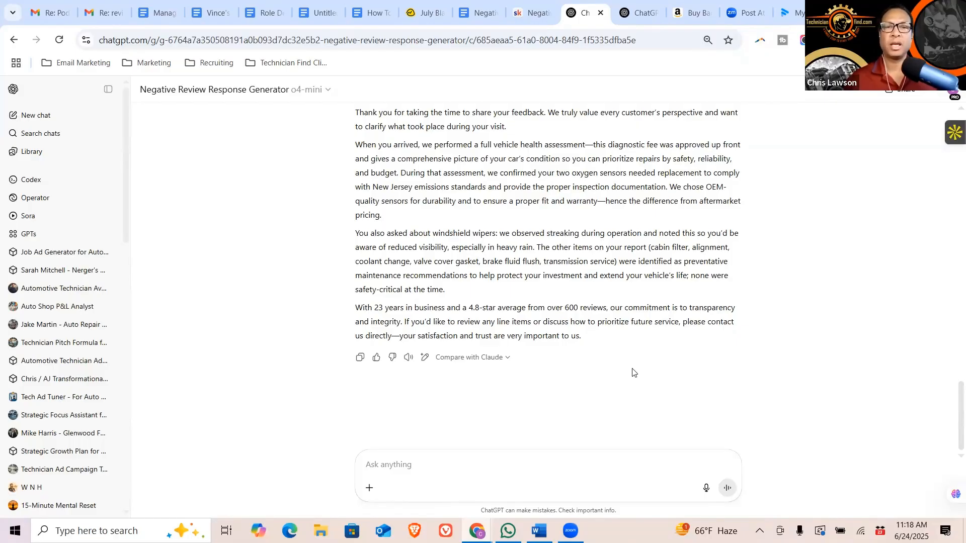
pyautogui.moveTo(586, 340)
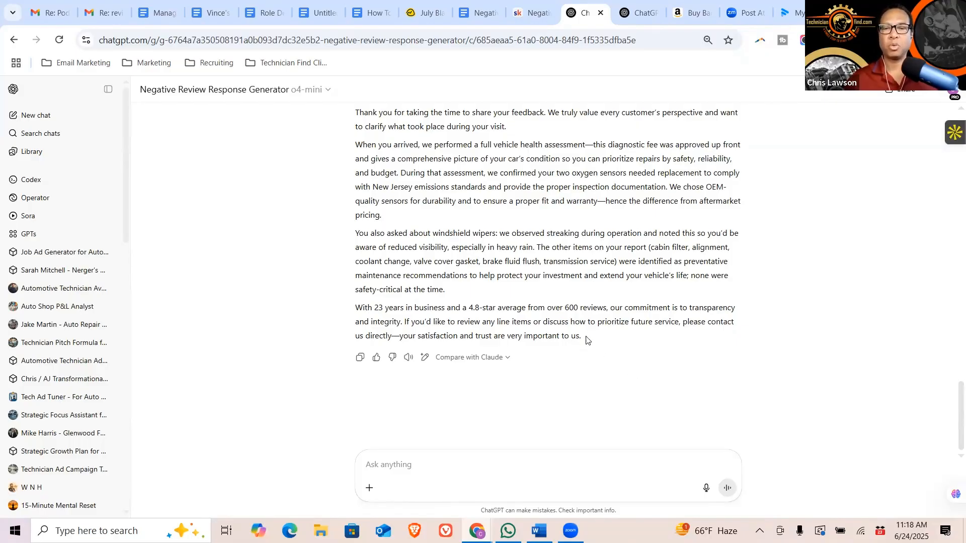
pyautogui.moveTo(603, 308)
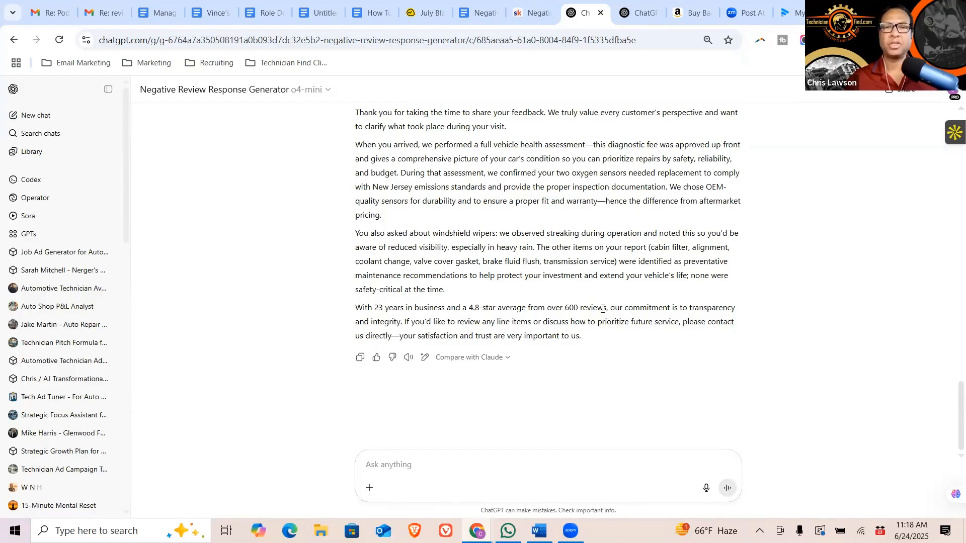
pyautogui.scroll(3)
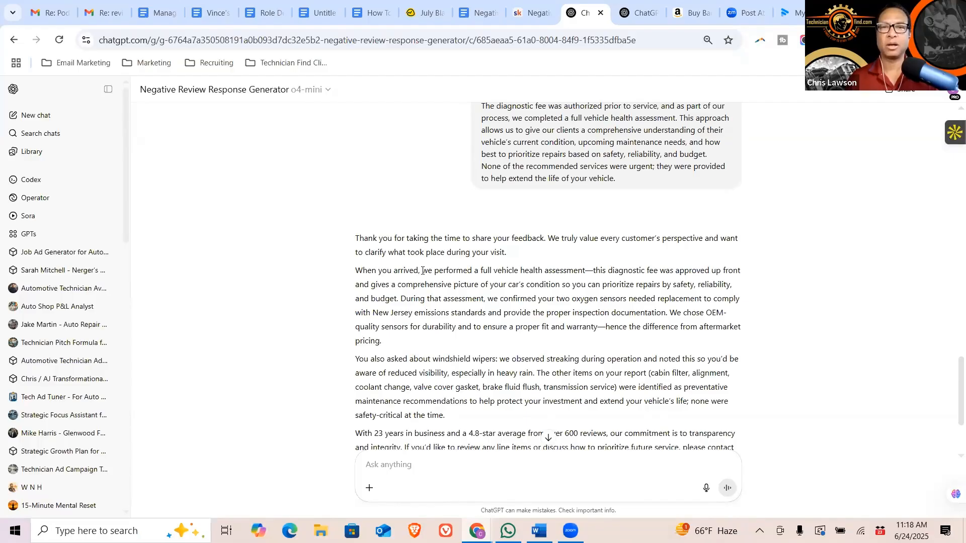
pyautogui.moveTo(514, 258)
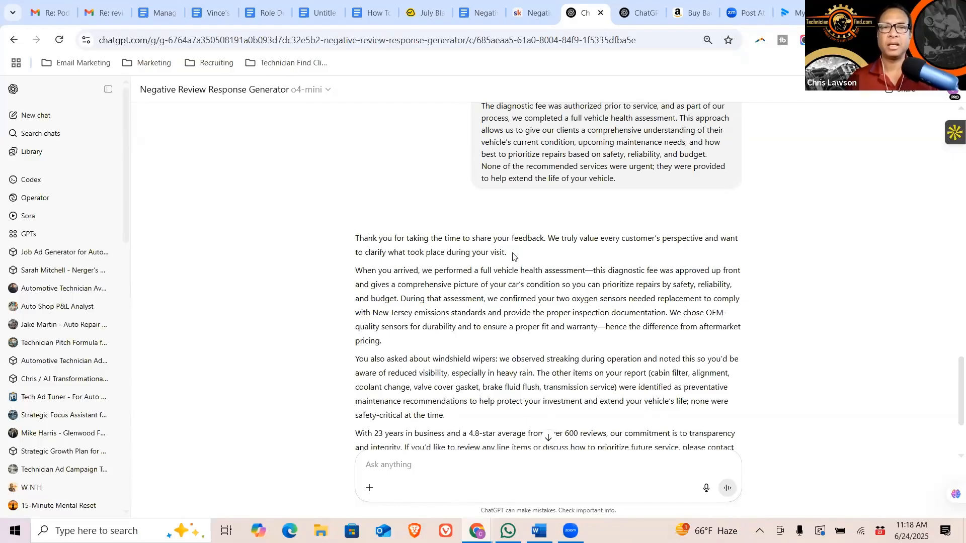
pyautogui.scroll(3)
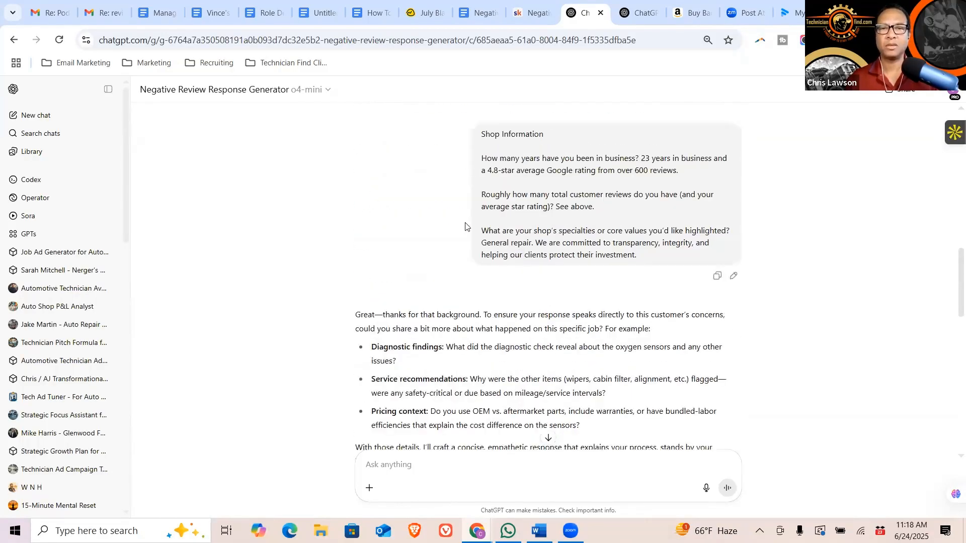
pyautogui.scroll(-3)
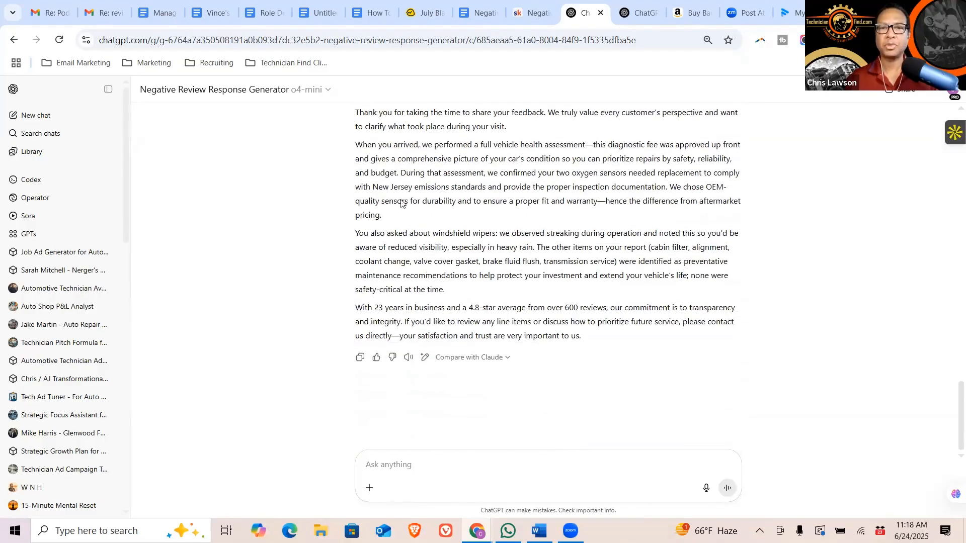
pyautogui.scroll(3)
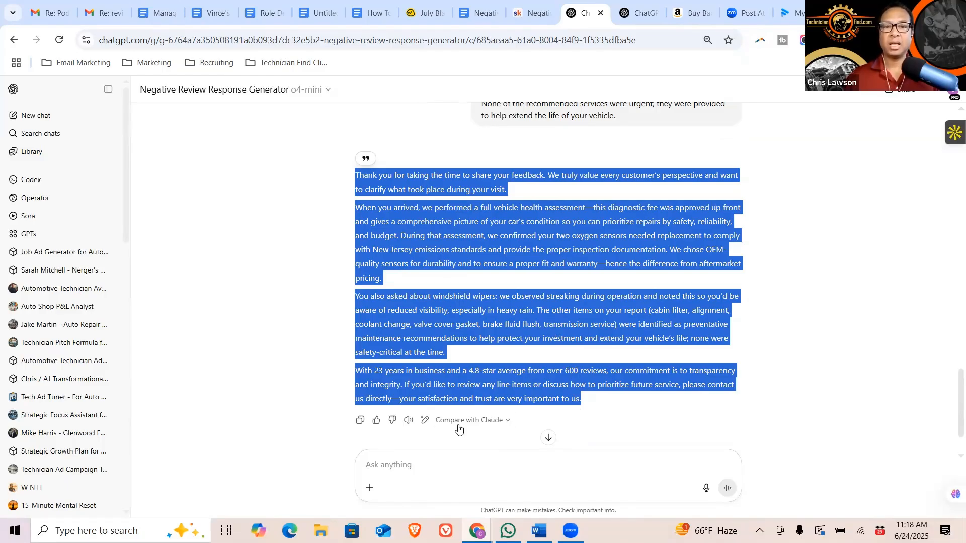
pyautogui.moveTo(592, 403)
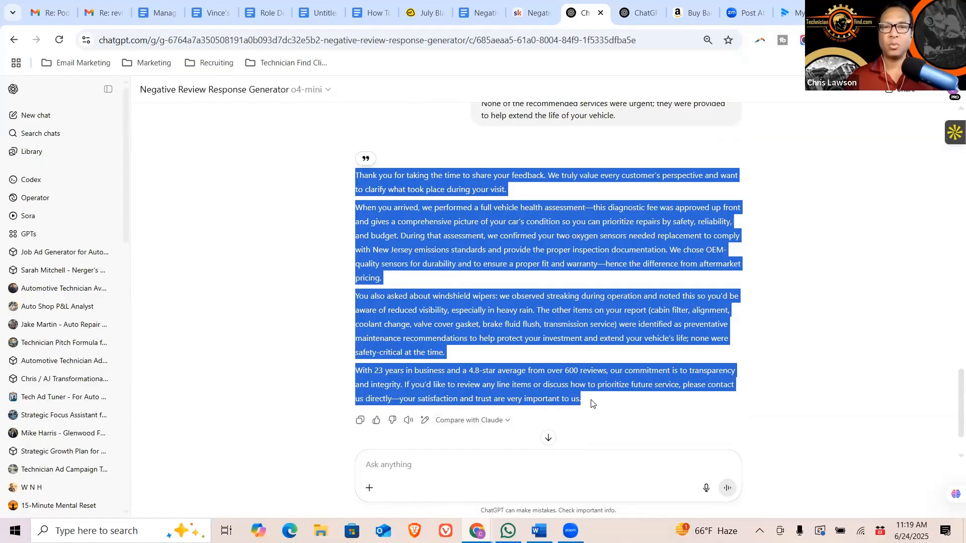
pyautogui.moveTo(489, 367)
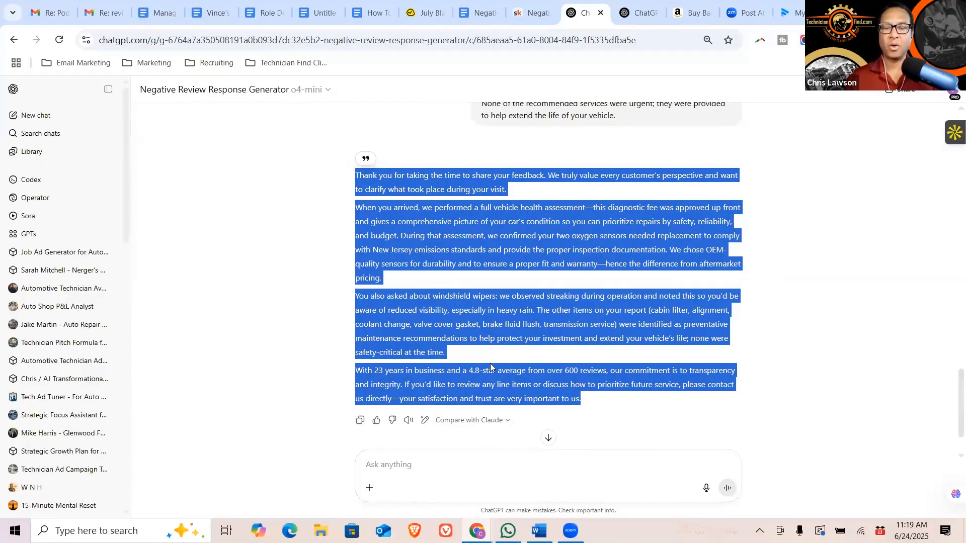
# Scroll up to the thank-you opening of the four-paragraph drafted reply.
pyautogui.scroll(3)
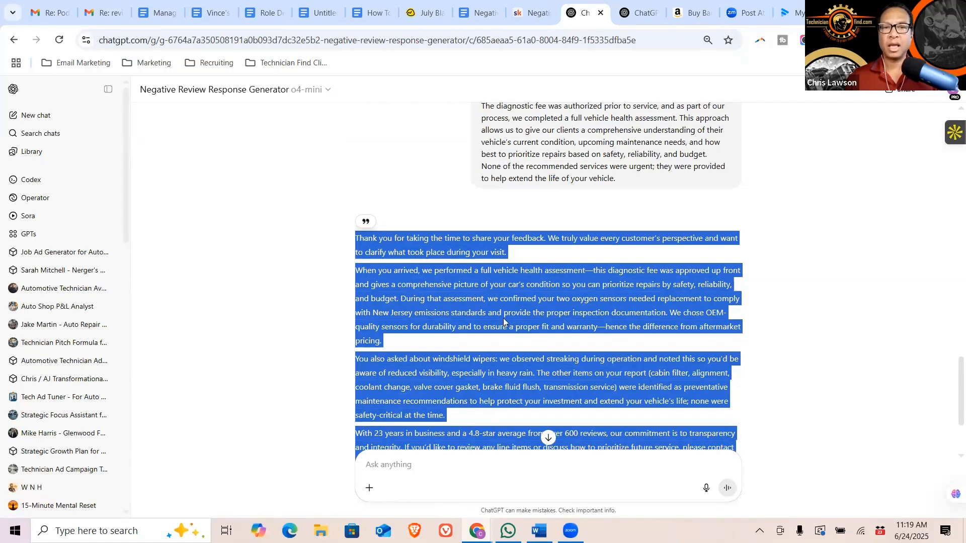
pyautogui.moveTo(397, 219)
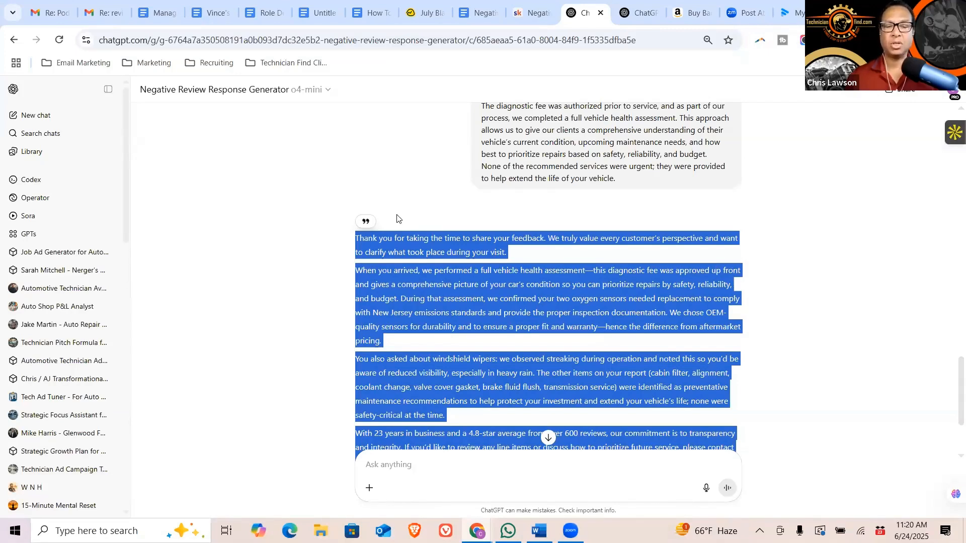
pyautogui.moveTo(391, 182)
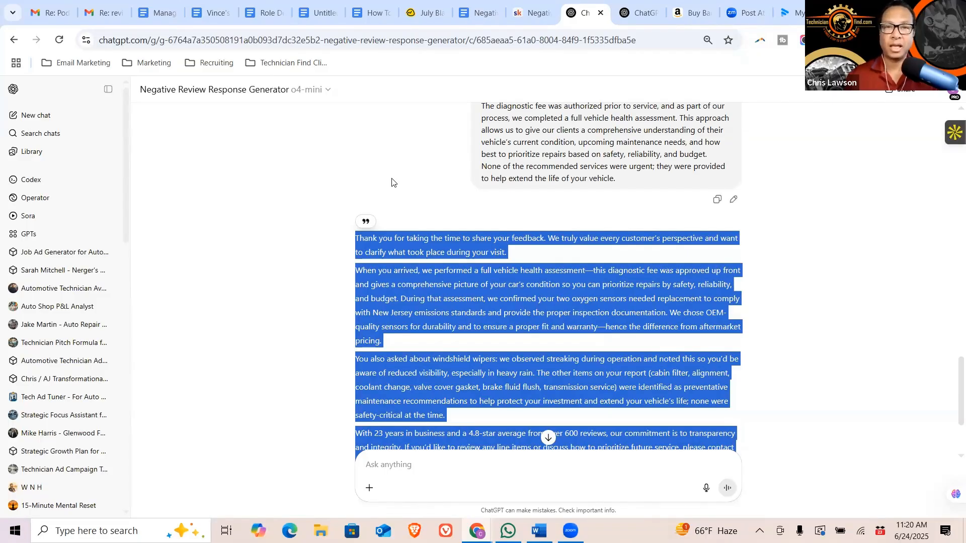
pyautogui.moveTo(411, 163)
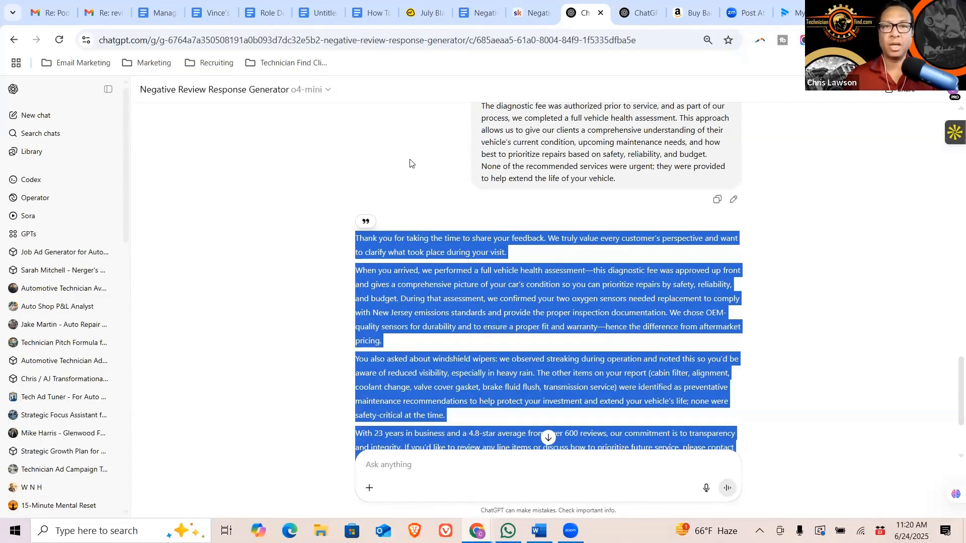
# Switch to the Skool lesson tab and scroll down to the Custom GPT Link resource.
pyautogui.click(522, 12)
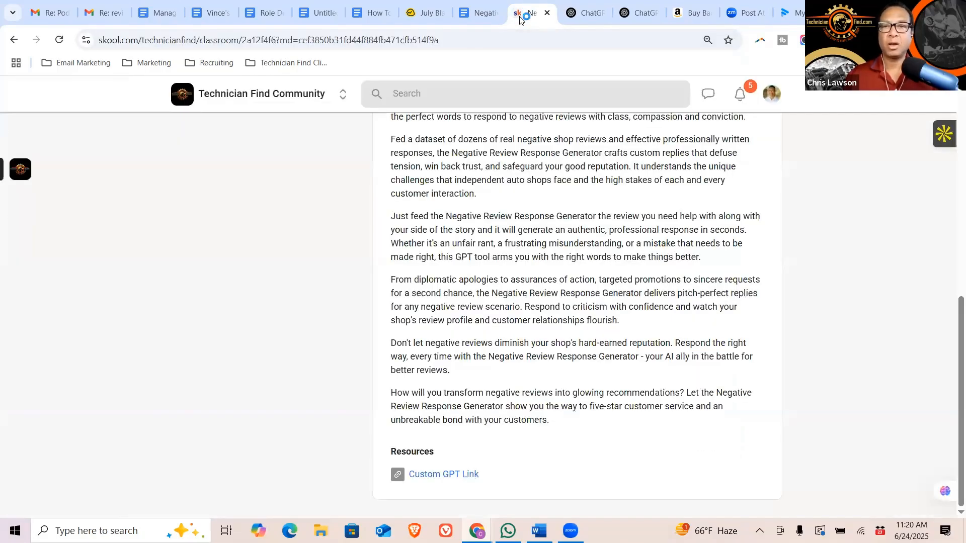
pyautogui.scroll(3)
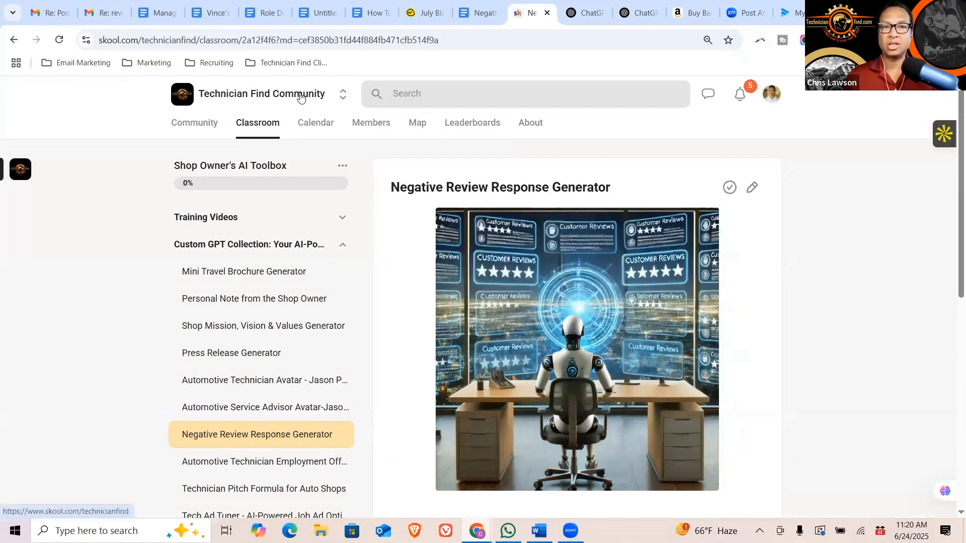
pyautogui.scroll(-3)
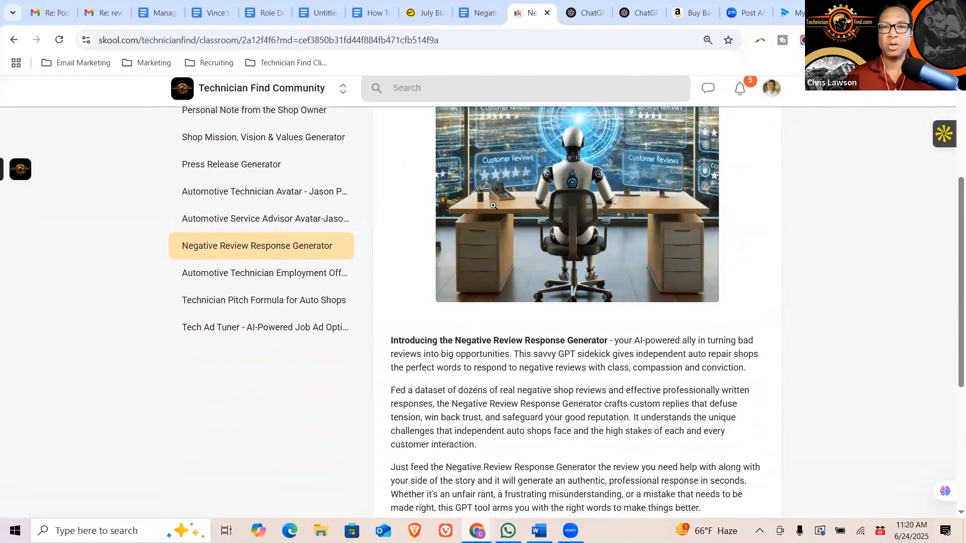
pyautogui.scroll(-3)
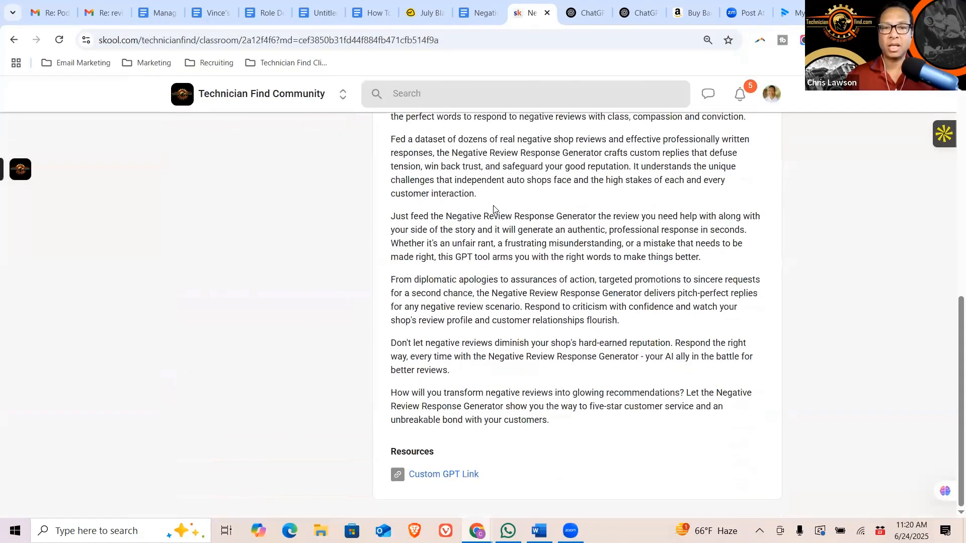
pyautogui.moveTo(443, 474)
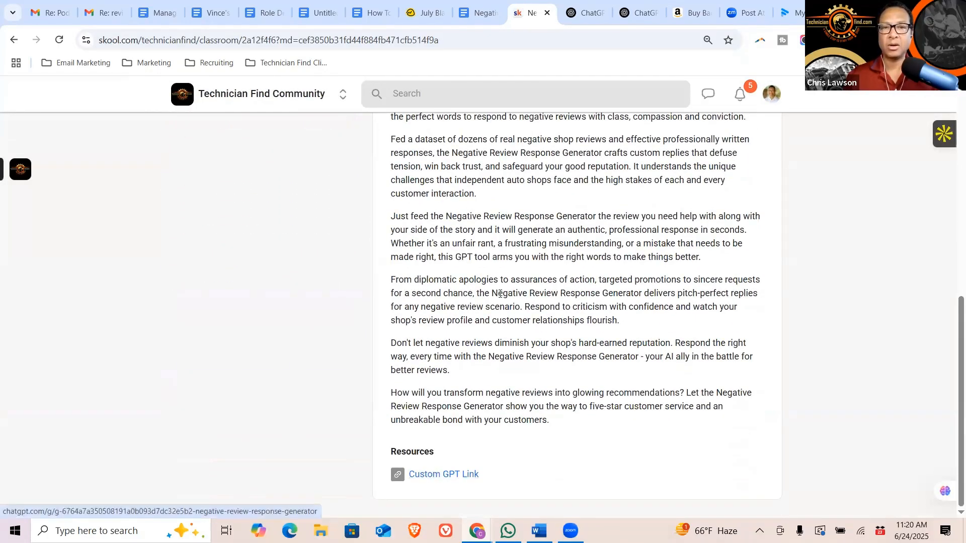
pyautogui.moveTo(503, 261)
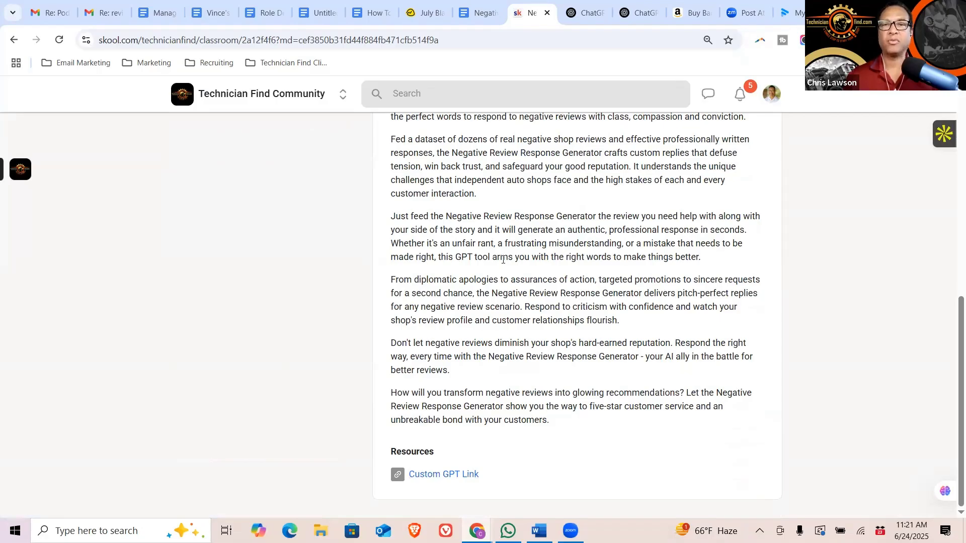